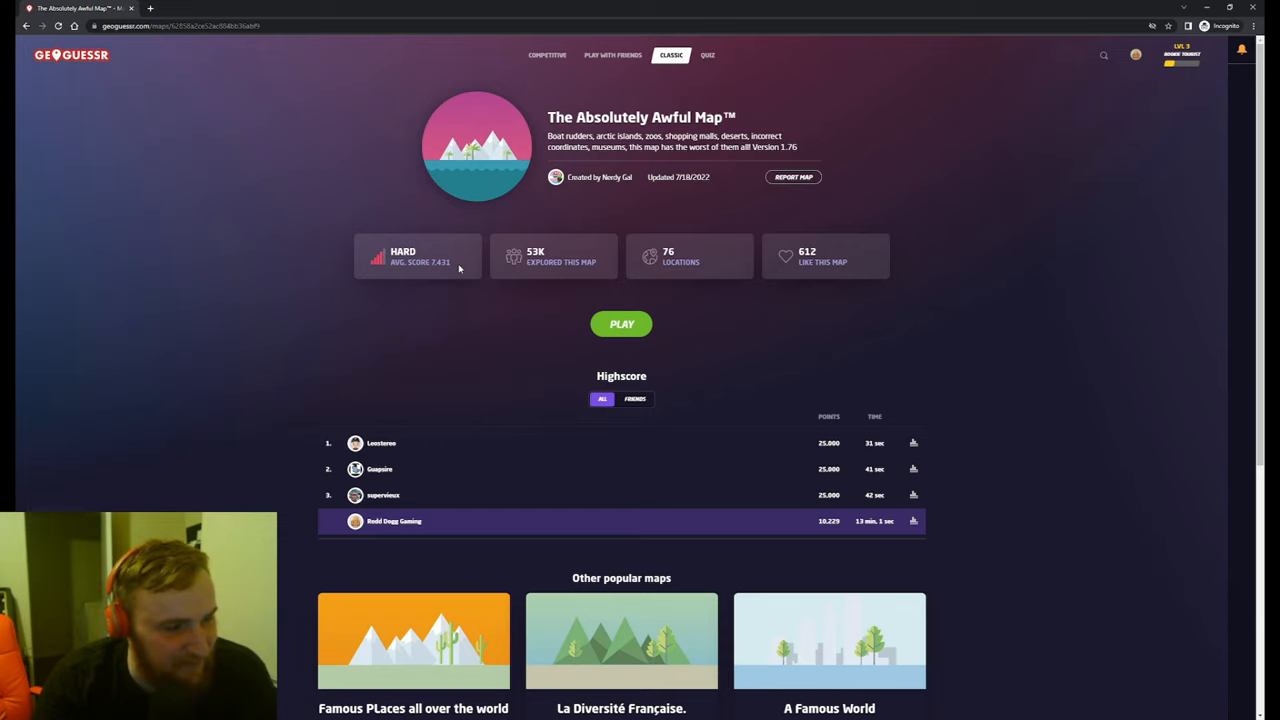
pyautogui.moveTo(621, 324)
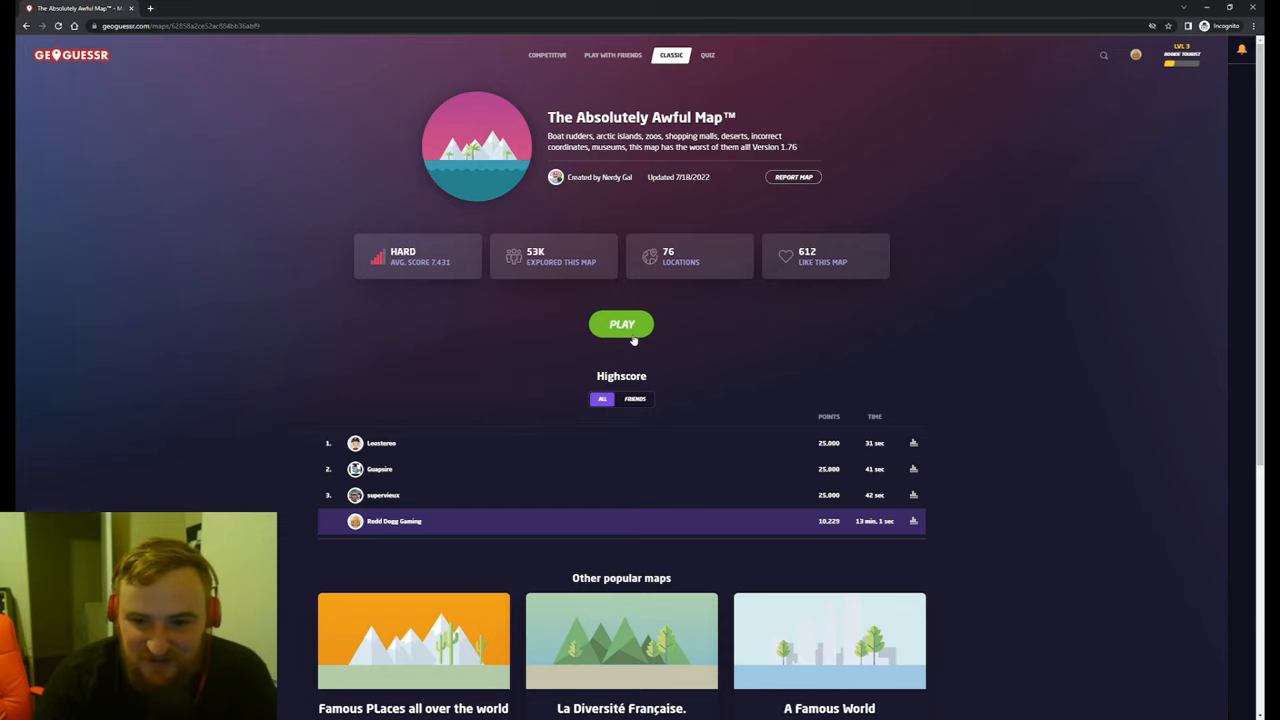
# Open The Absolutely Awful Map's game setup, retrying once, then leave the started game.
pyautogui.click(621, 324)
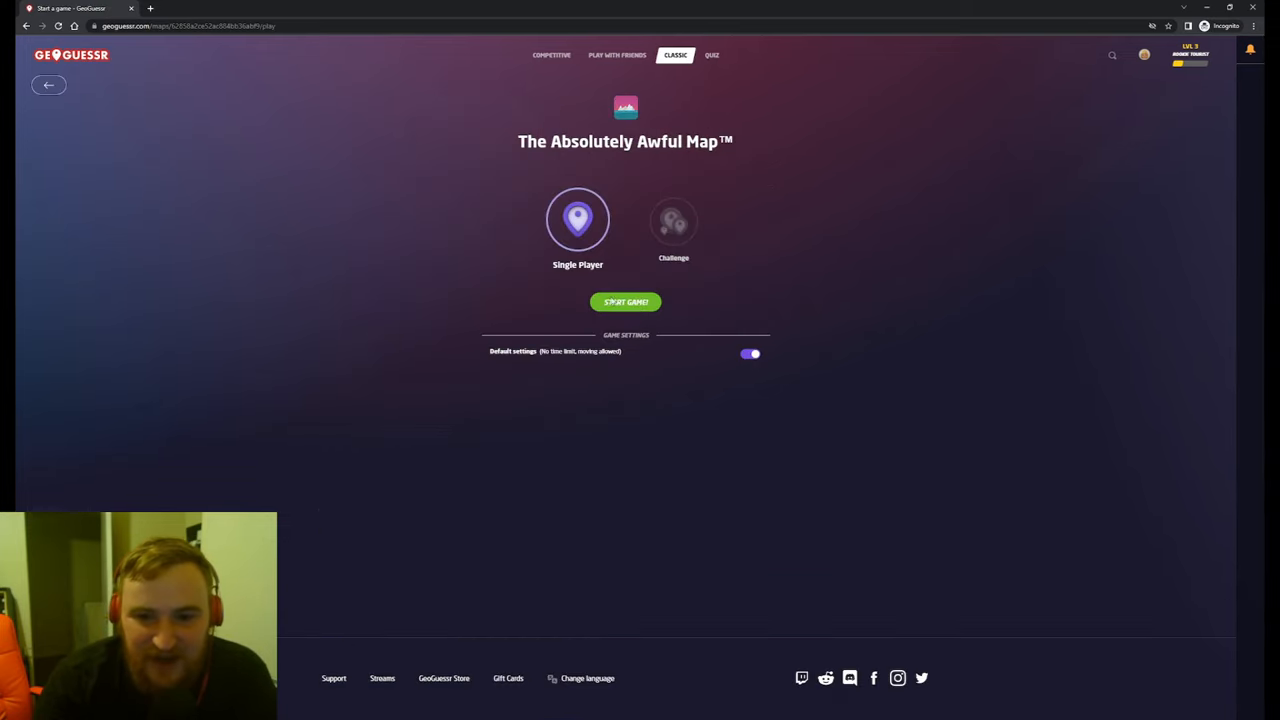
pyautogui.click(625, 301)
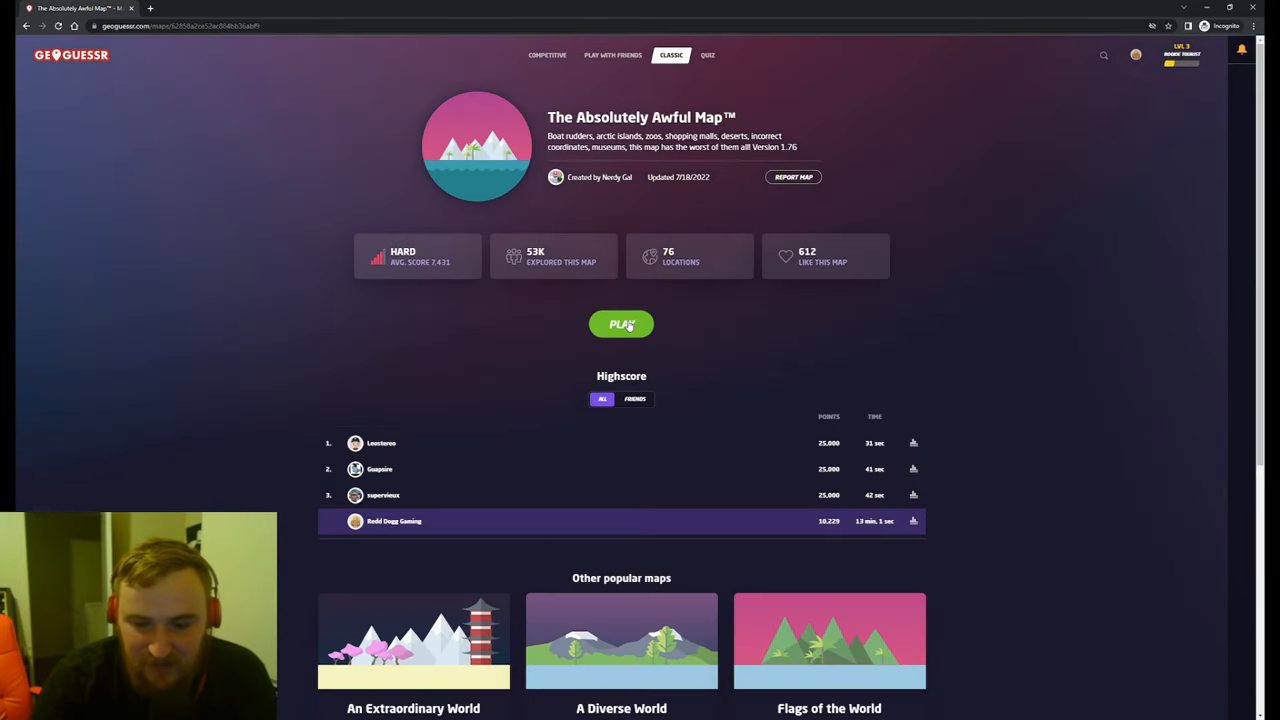
pyautogui.click(621, 324)
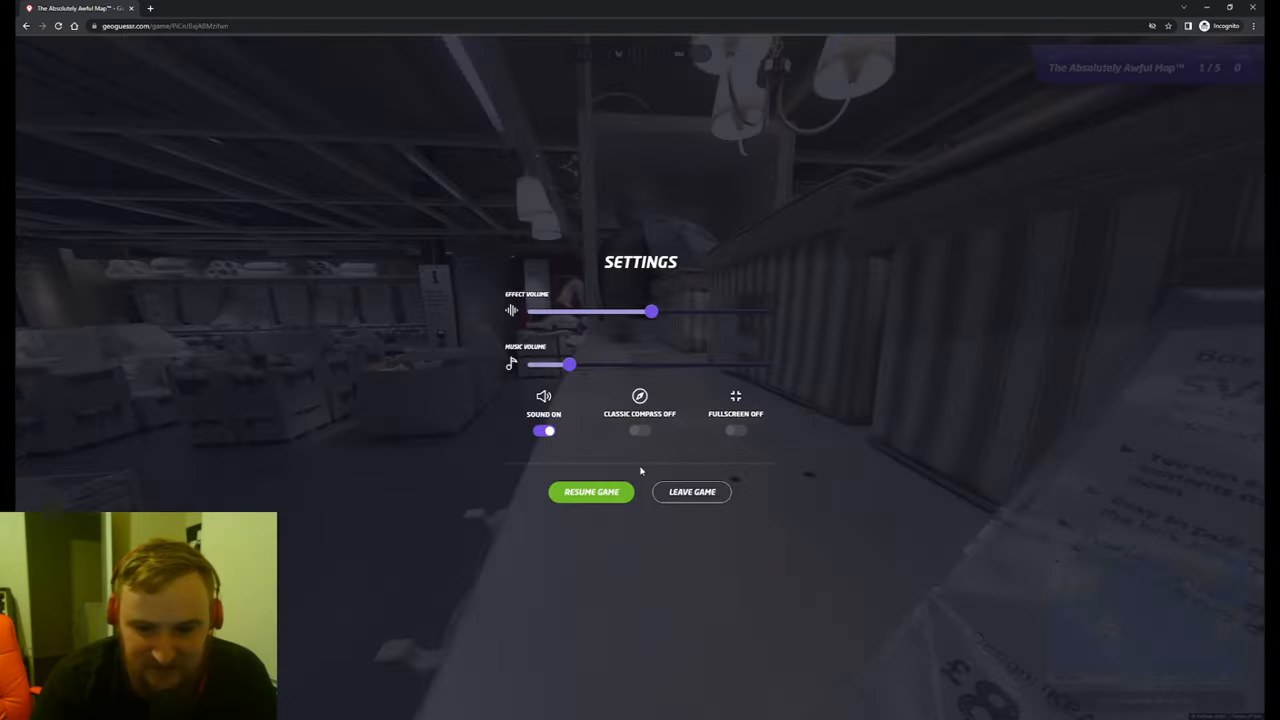
pyautogui.click(691, 491)
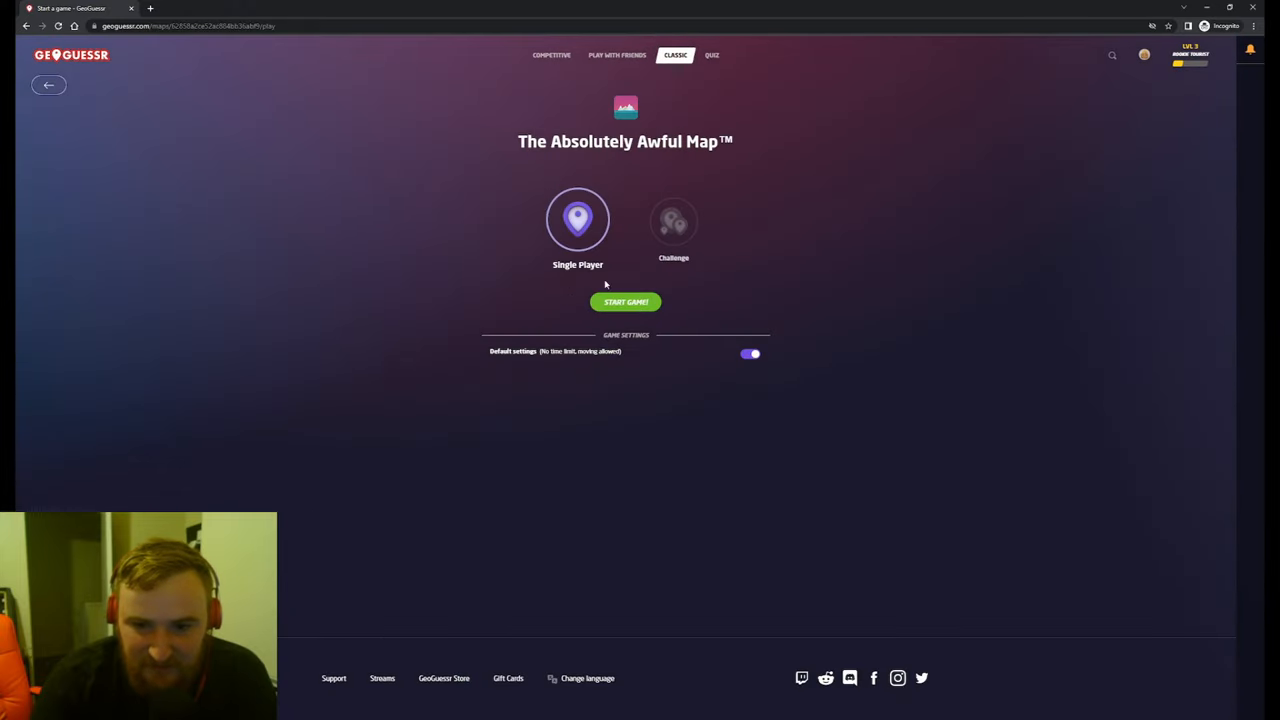
# Start the game, look around the grassy park, and move forward along the path.
pyautogui.click(625, 301)
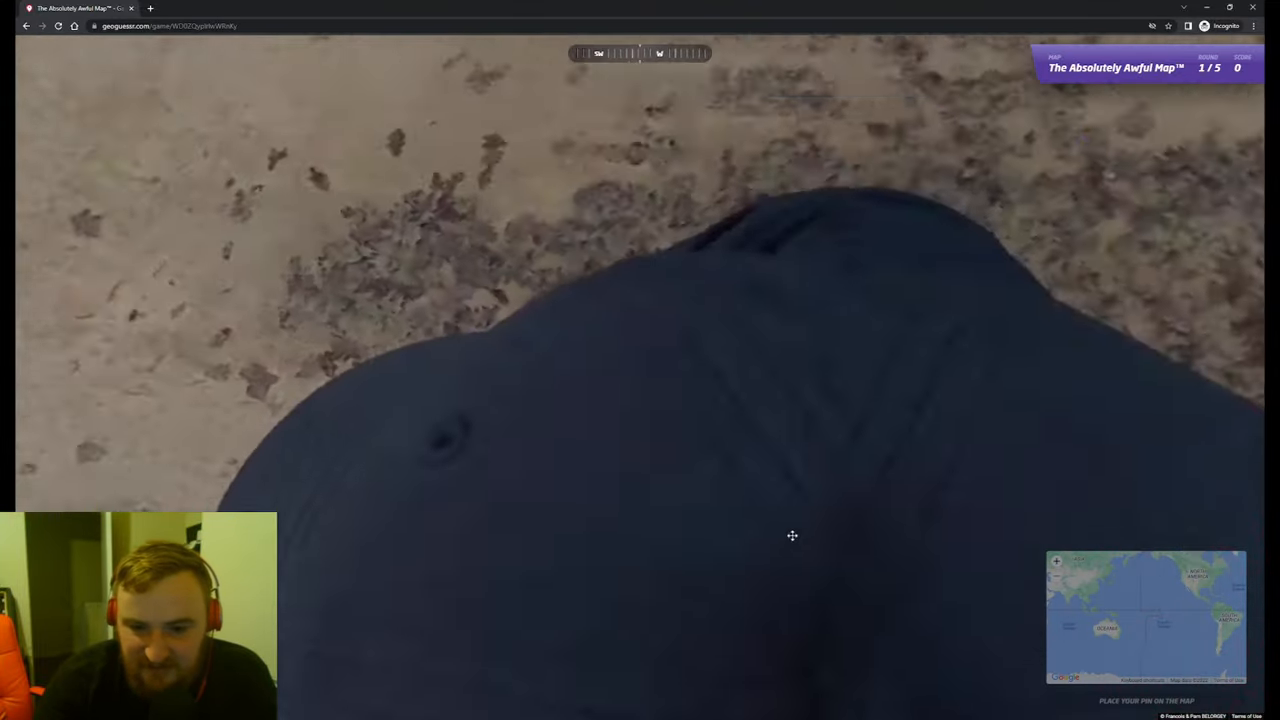
pyautogui.moveTo(792, 535); pyautogui.dragTo(453, 491)
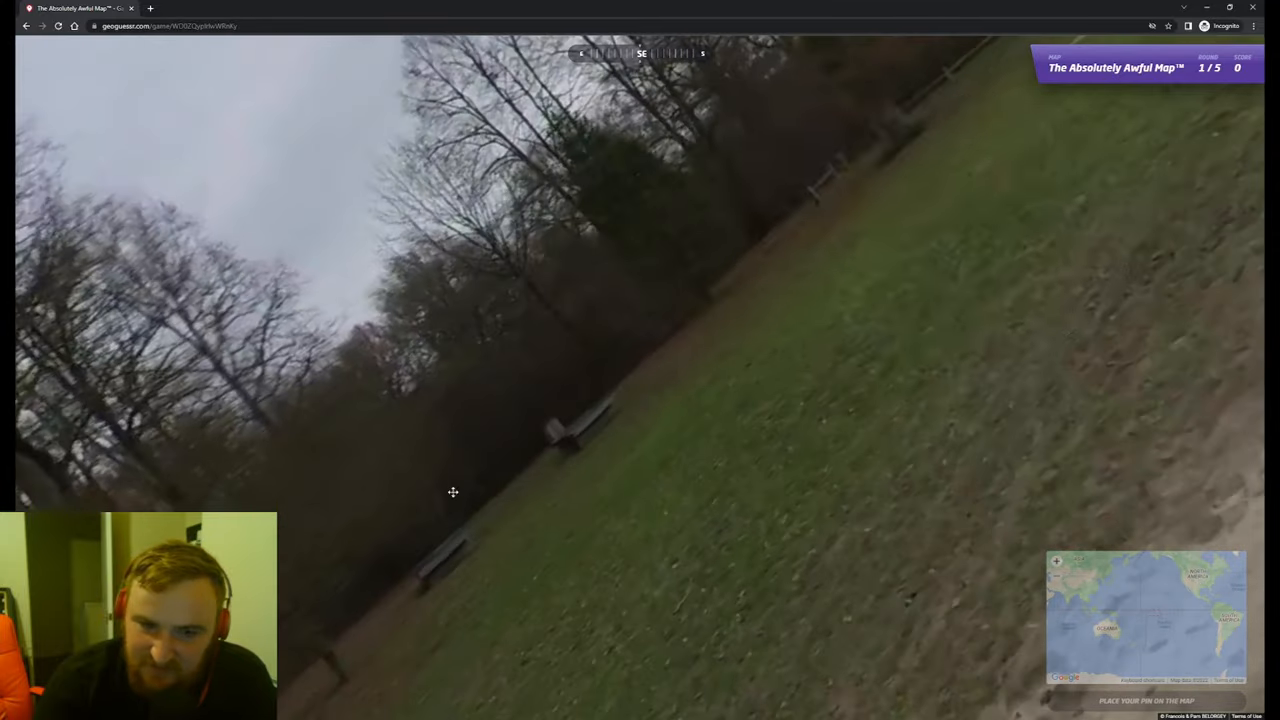
pyautogui.moveTo(453, 300); pyautogui.dragTo(810, 328)
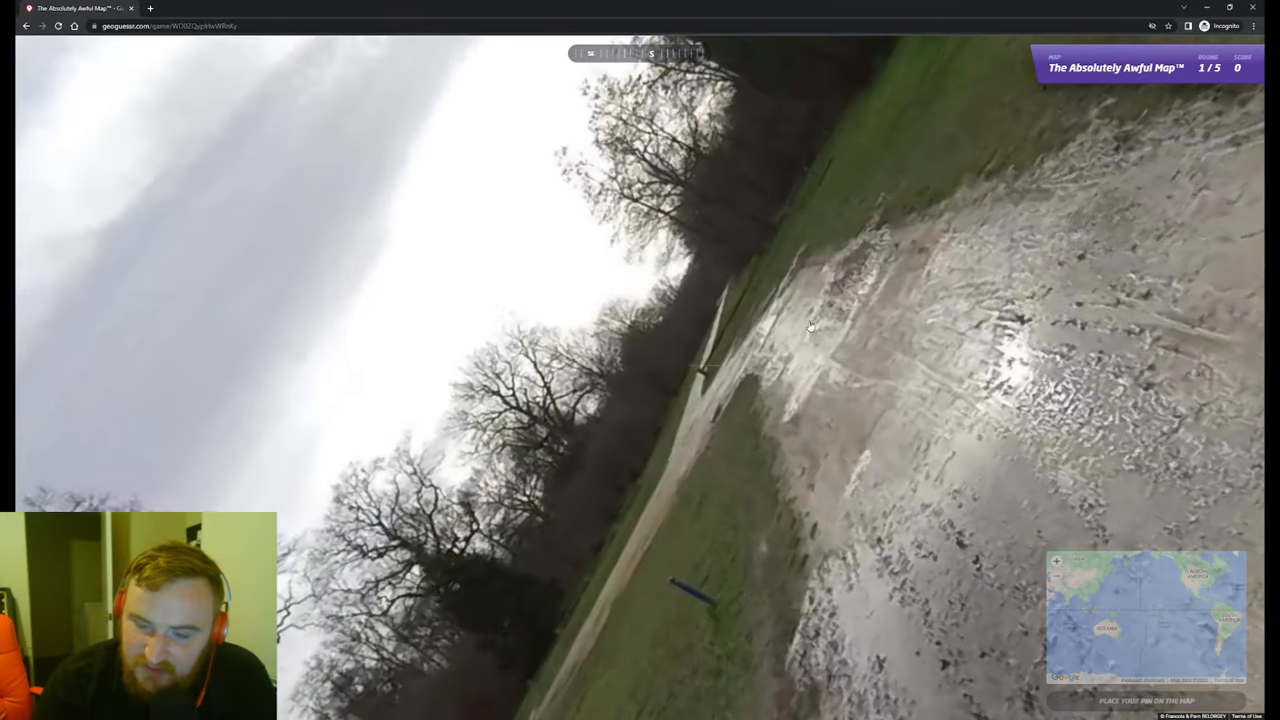
pyautogui.moveTo(810, 328); pyautogui.dragTo(605, 400)
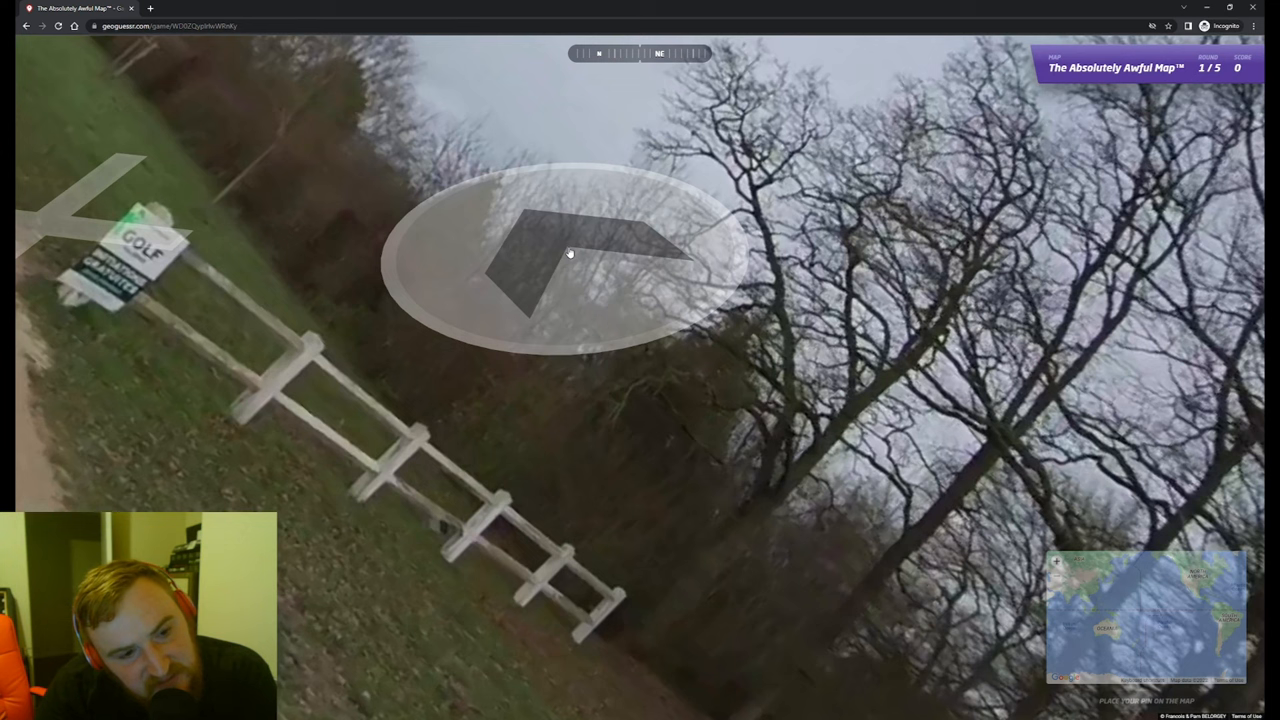
pyautogui.click(570, 253)
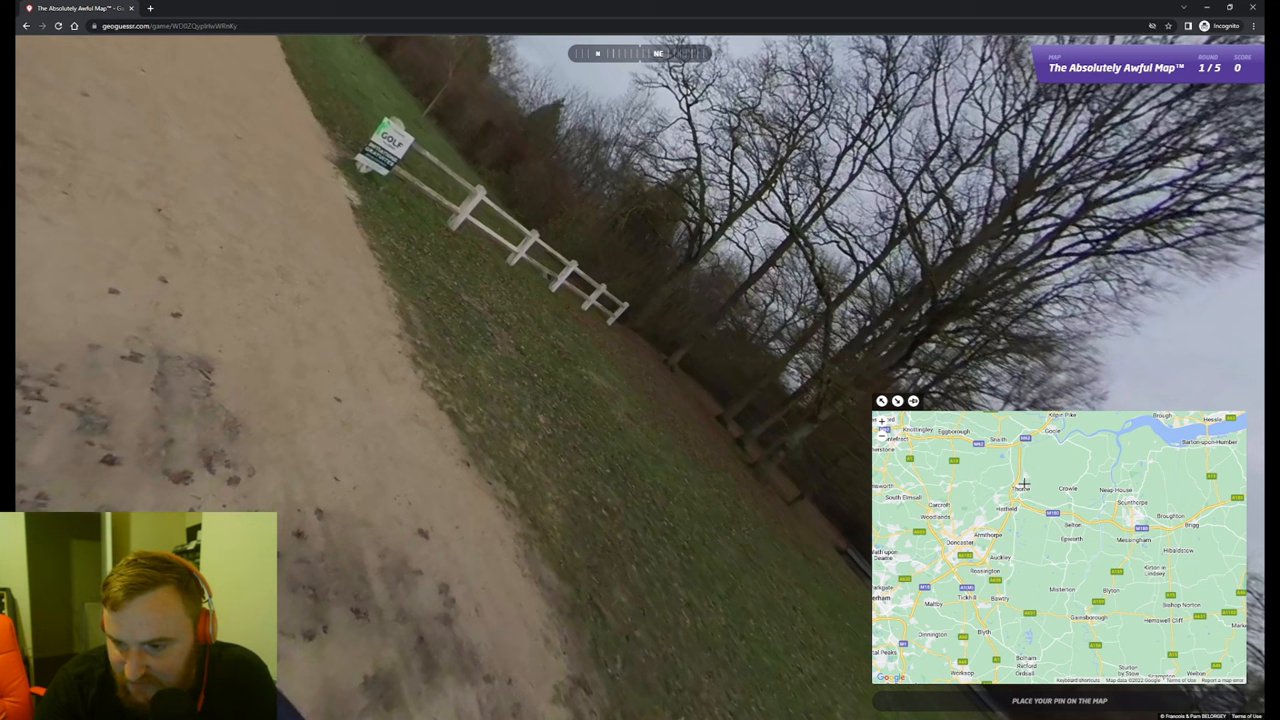
# Pin a guess near Thorne and submit it for 3,484 points.
pyautogui.click(1013, 507)
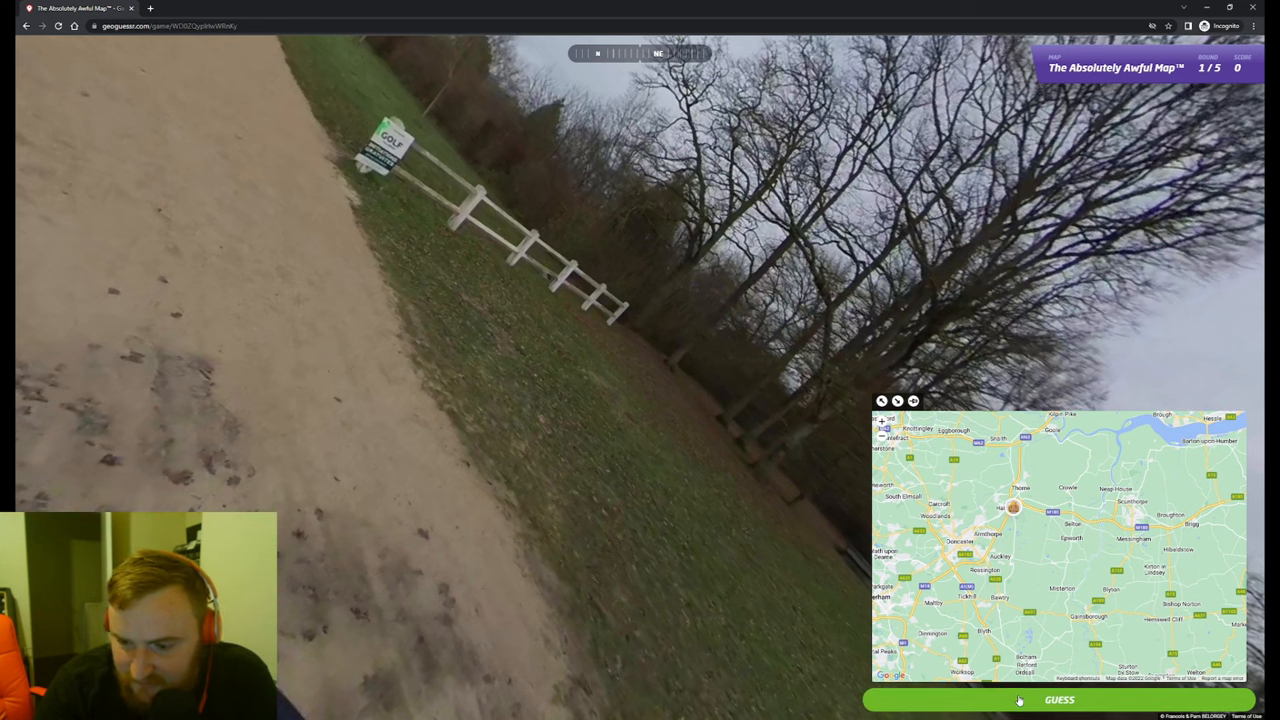
pyautogui.click(1058, 699)
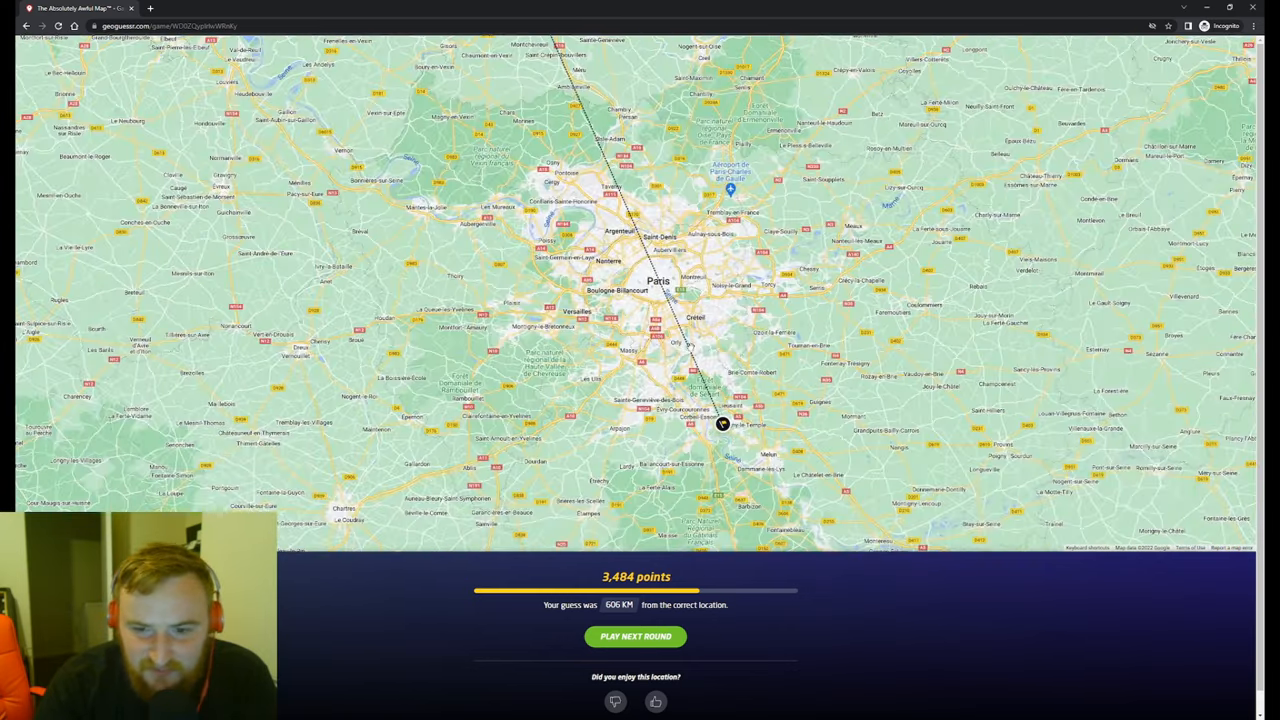
pyautogui.scroll(-3)
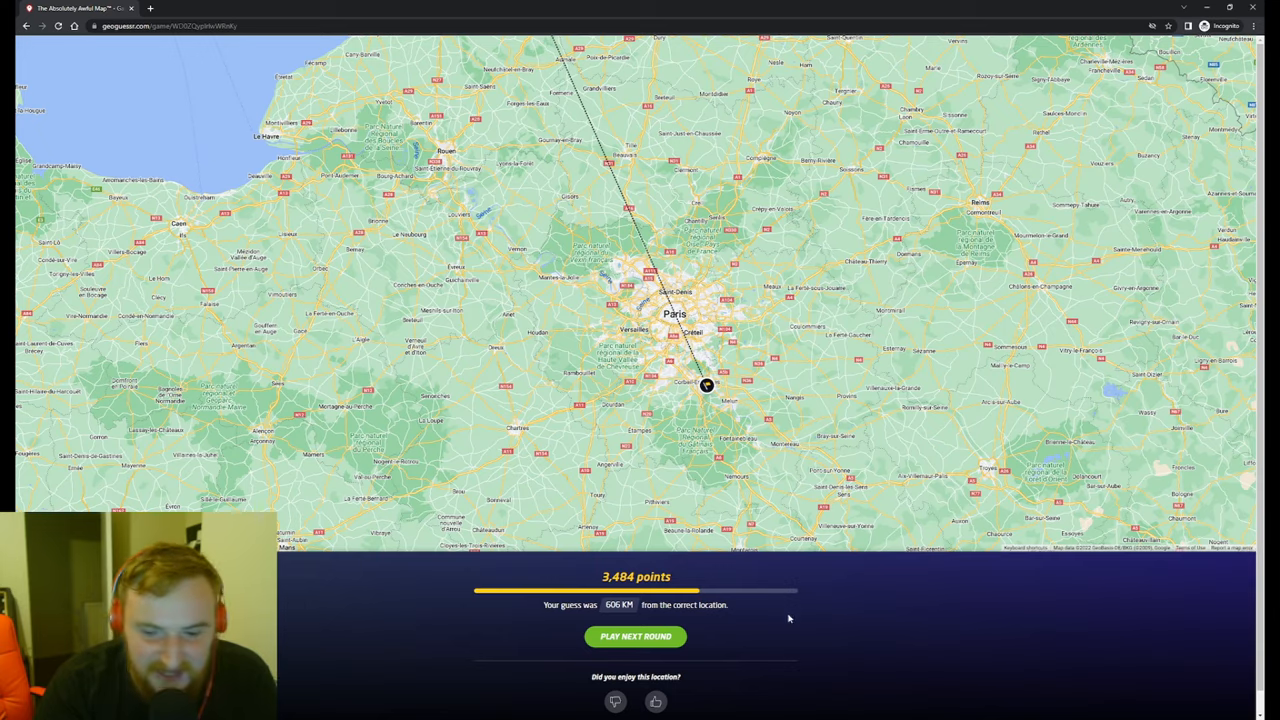
# Start round two at the football stadium location.
pyautogui.click(636, 636)
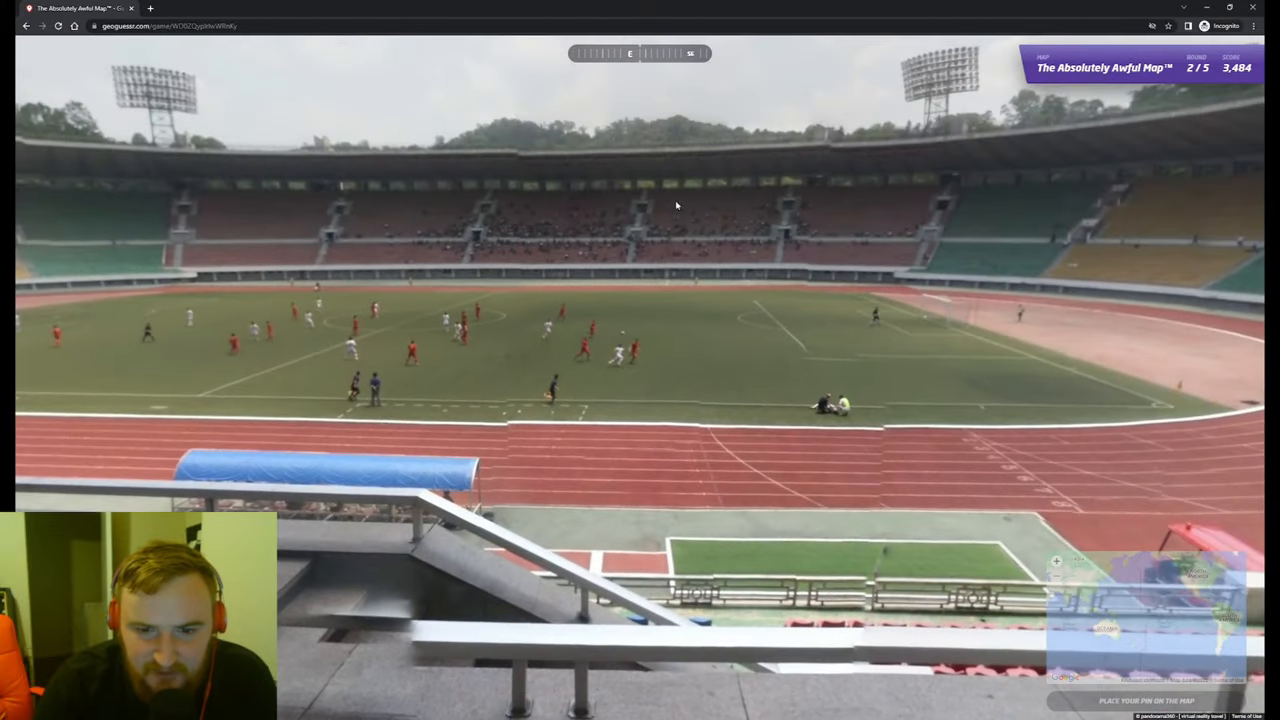
pyautogui.moveTo(912, 263)
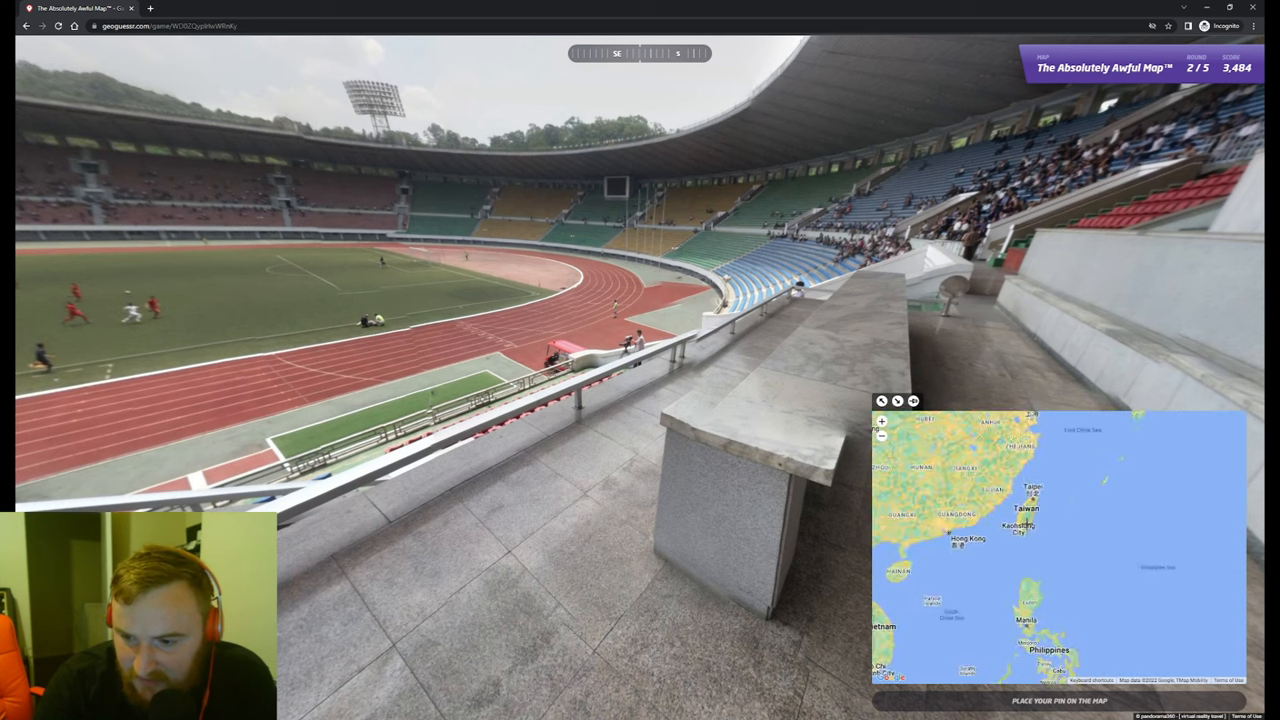
# Pin northern Taiwan near Taipei and submit, scoring 1,921 points.
pyautogui.click(1053, 438)
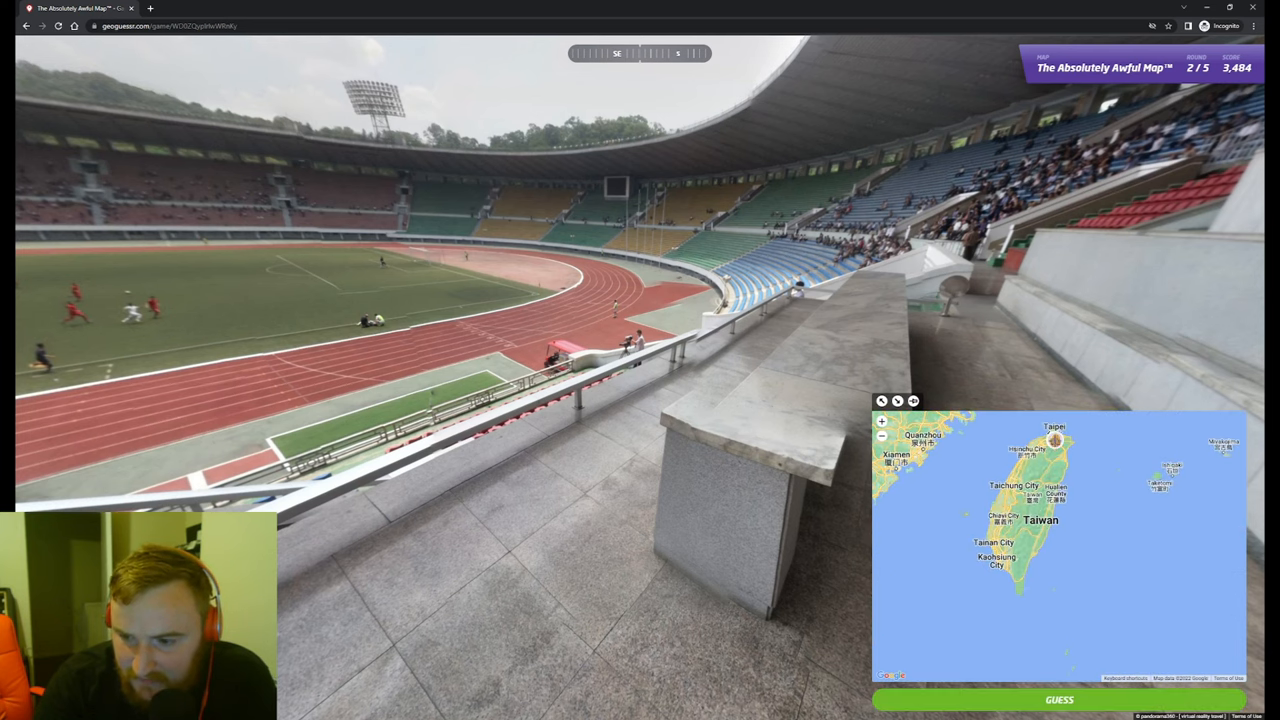
pyautogui.click(1058, 699)
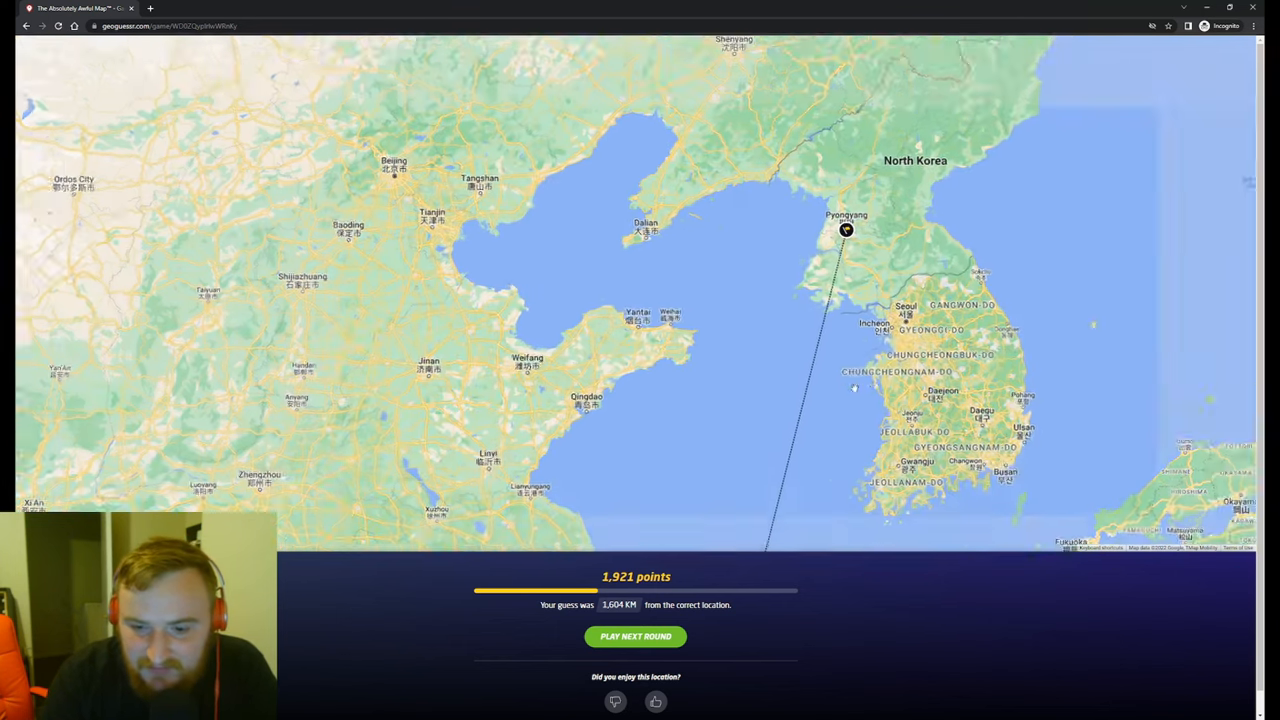
# Start round three and pin a guess near Plymouth.
pyautogui.click(635, 636)
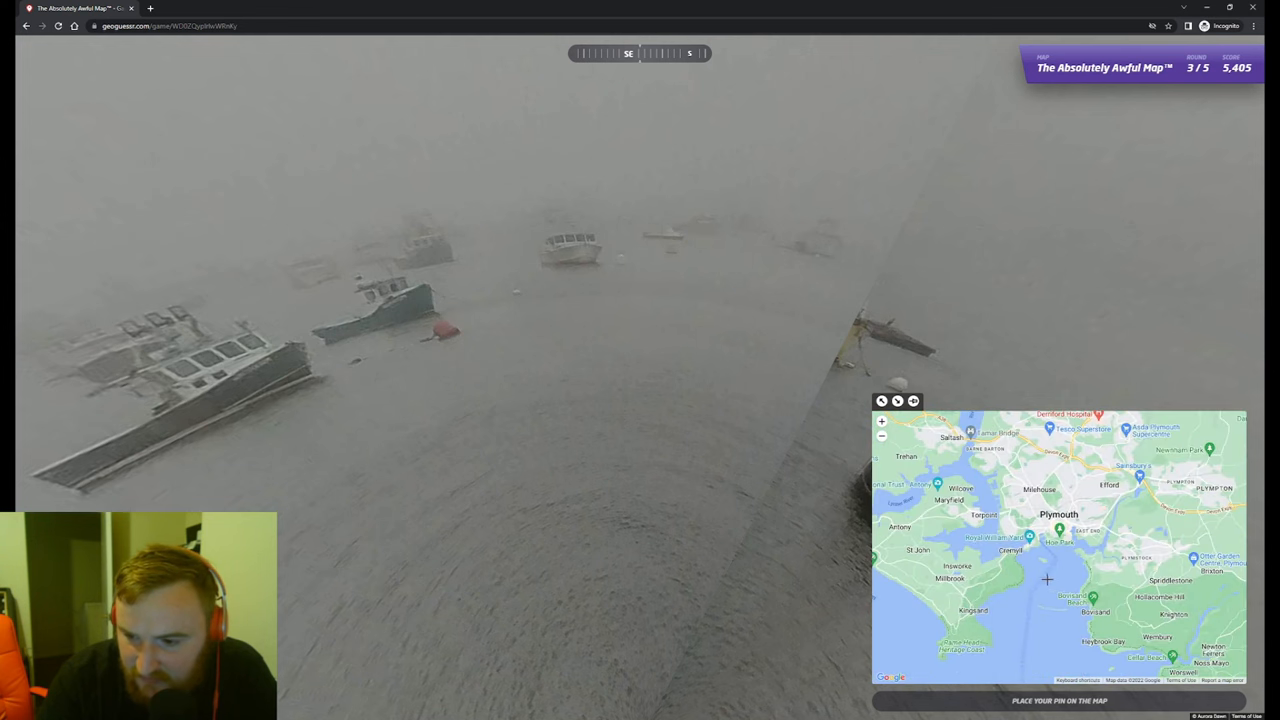
pyautogui.click(1047, 578)
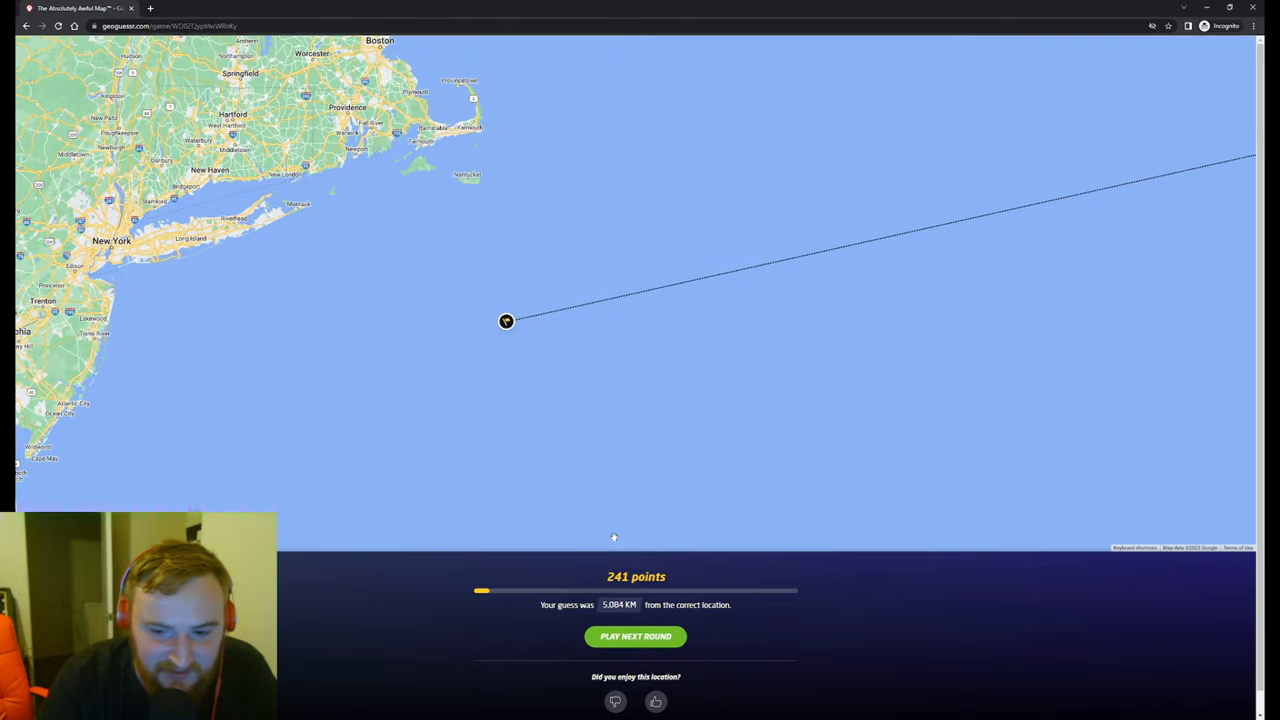
# Start round four, the one guessed near Ashton-under-Lyne.
pyautogui.click(636, 636)
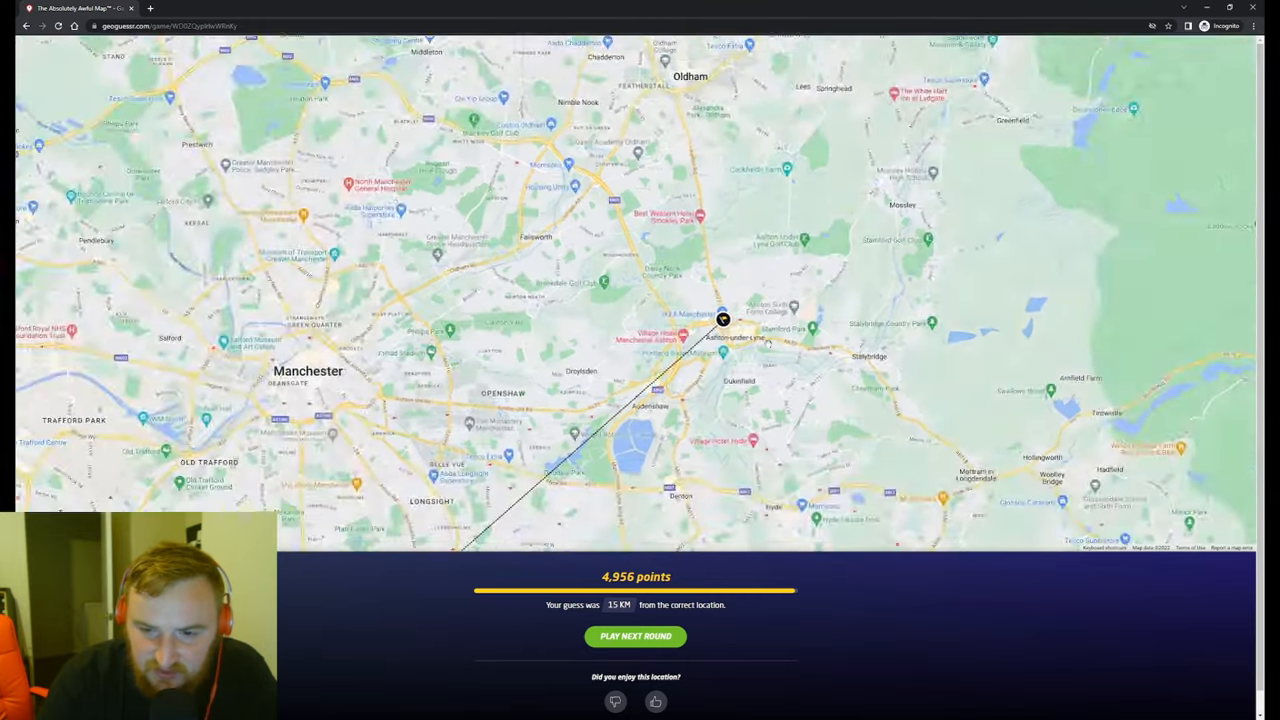
# Start round five and submit the St Petersburg guess for 3,418 points.
pyautogui.click(635, 636)
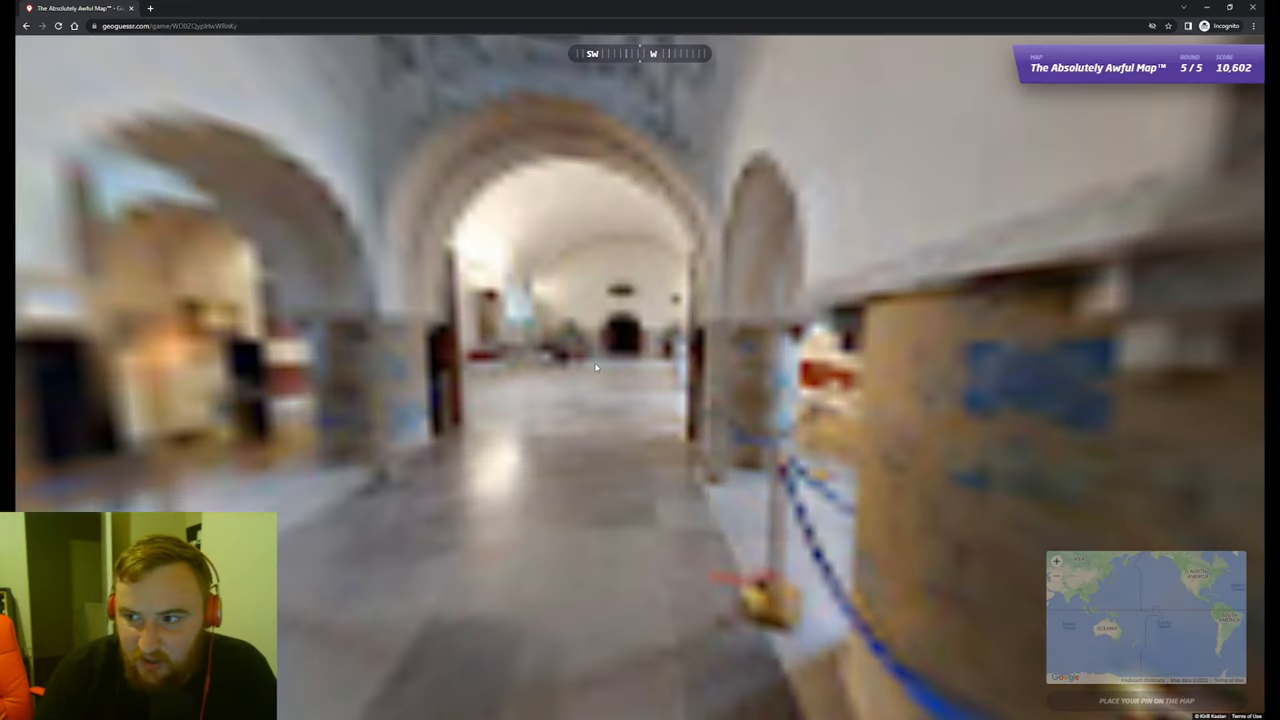
pyautogui.moveTo(561, 414)
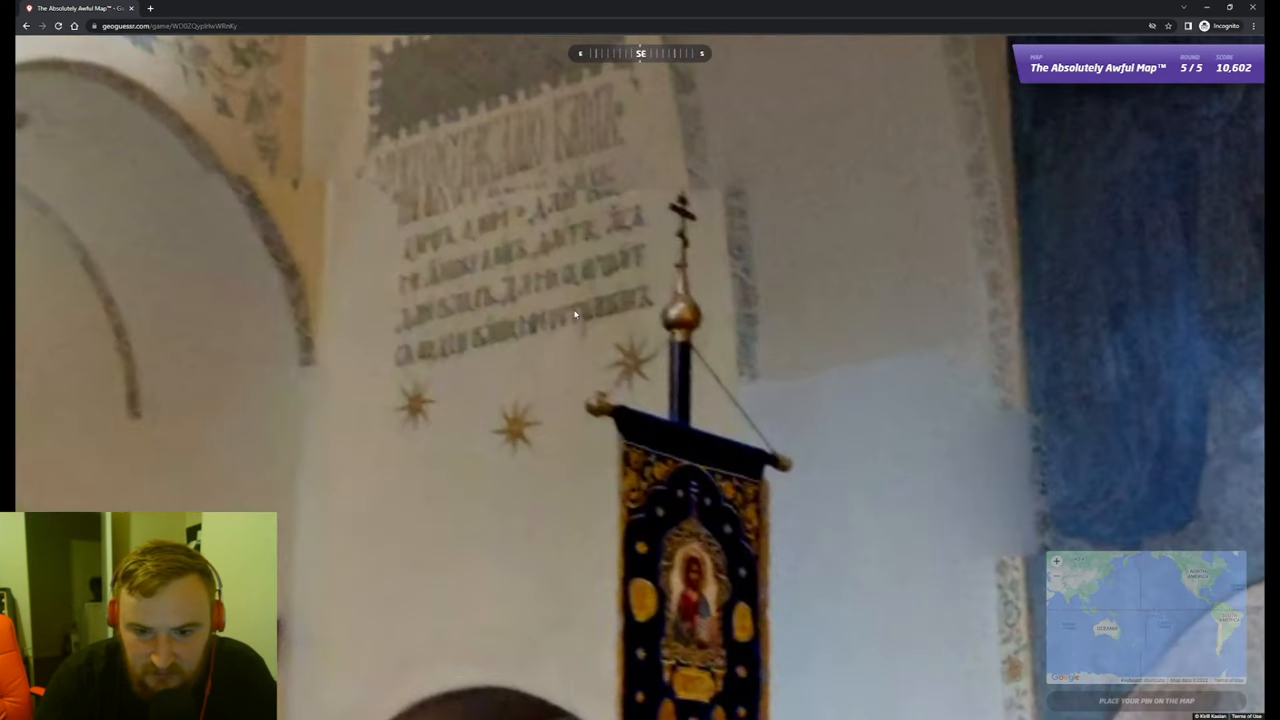
pyautogui.moveTo(549, 217)
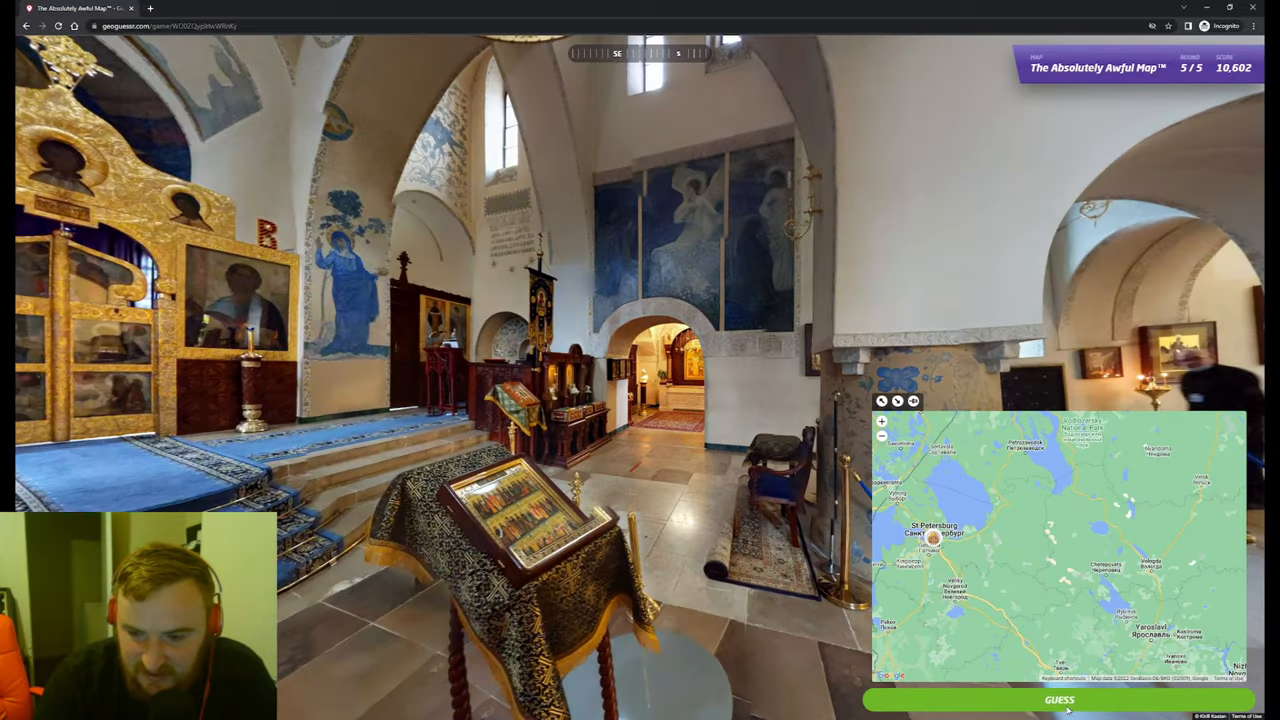
pyautogui.click(1059, 700)
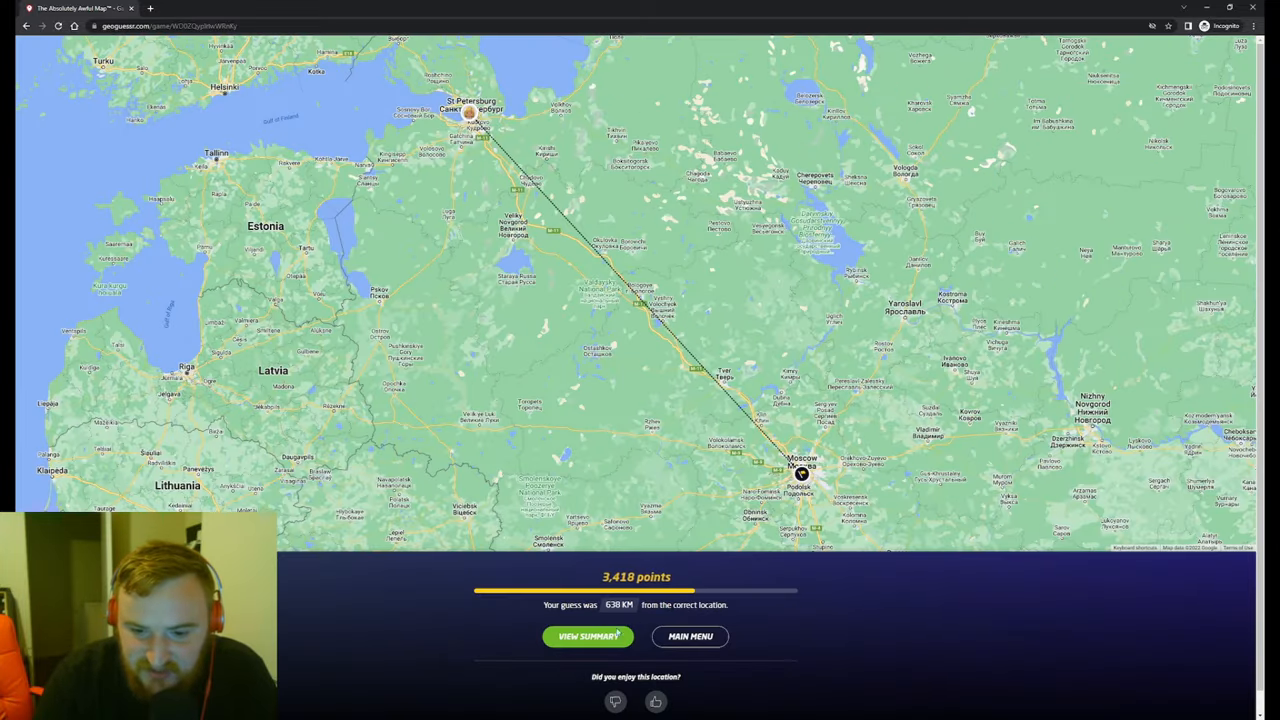
# View the finished game's 14,020-point summary and scroll through it.
pyautogui.click(588, 636)
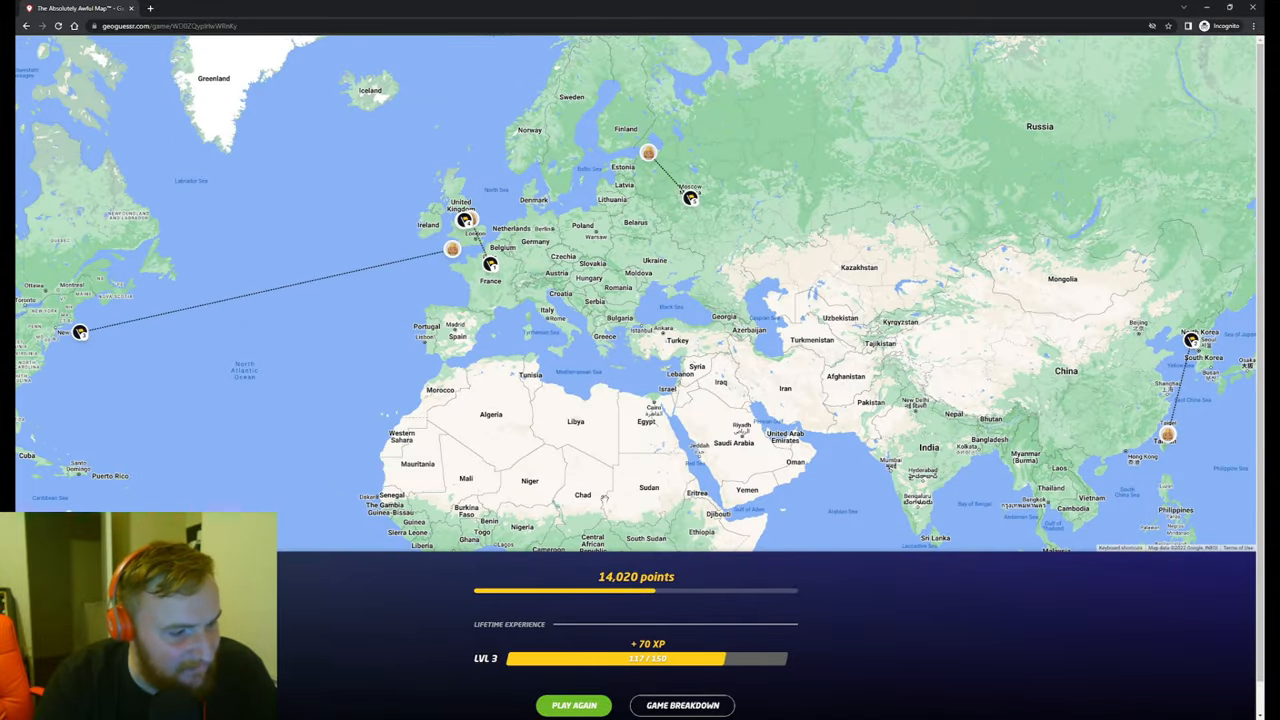
pyautogui.scroll(-3)
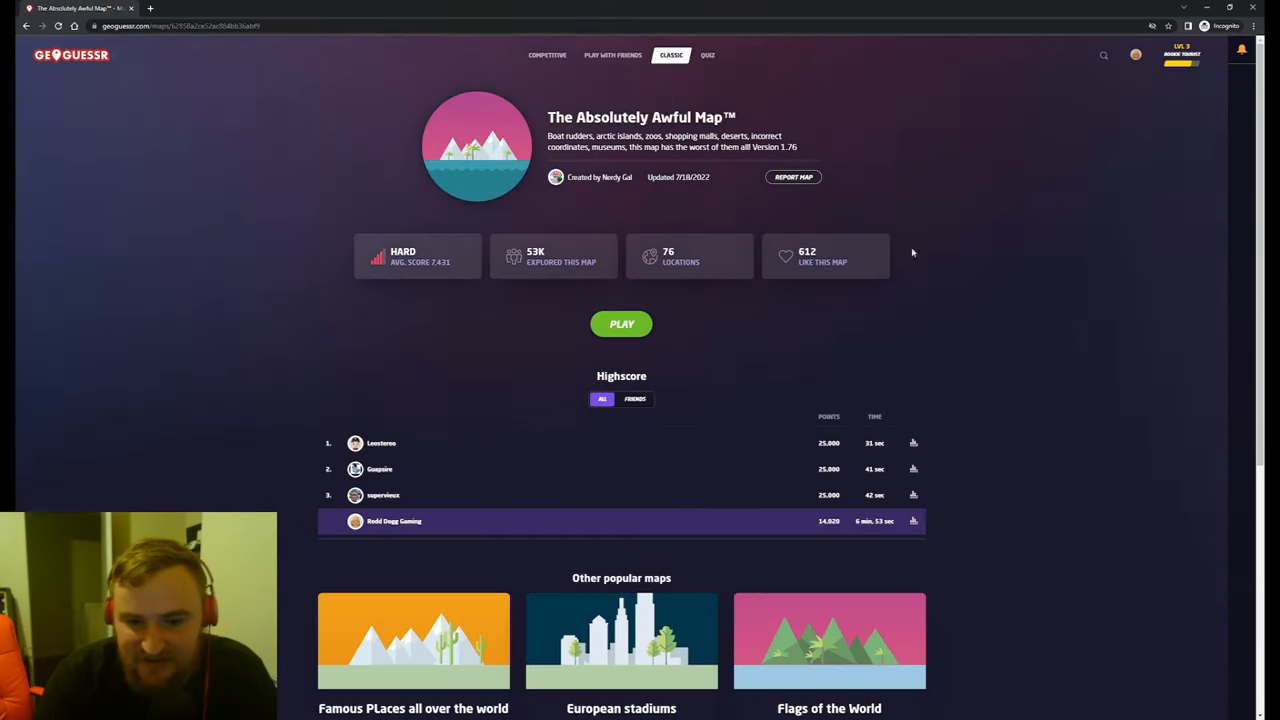
pyautogui.moveTo(646, 337)
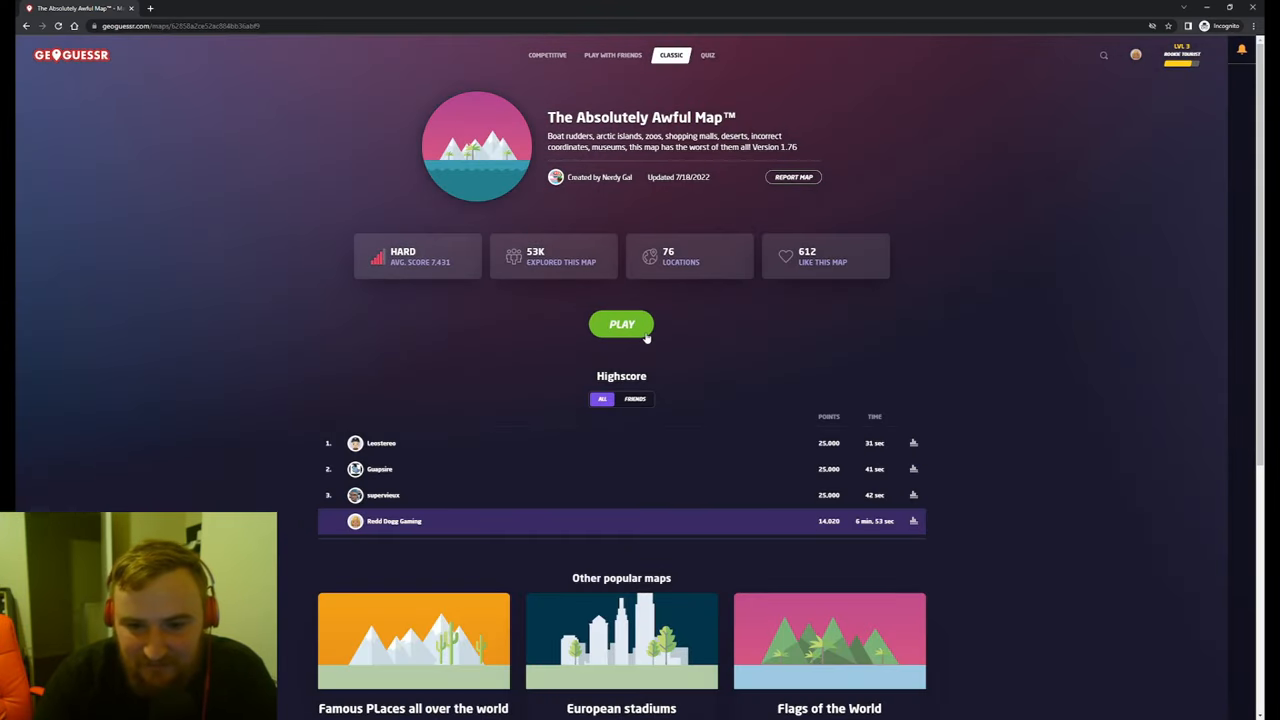
# Start a new game from The Absolutely Awful Map page.
pyautogui.click(621, 324)
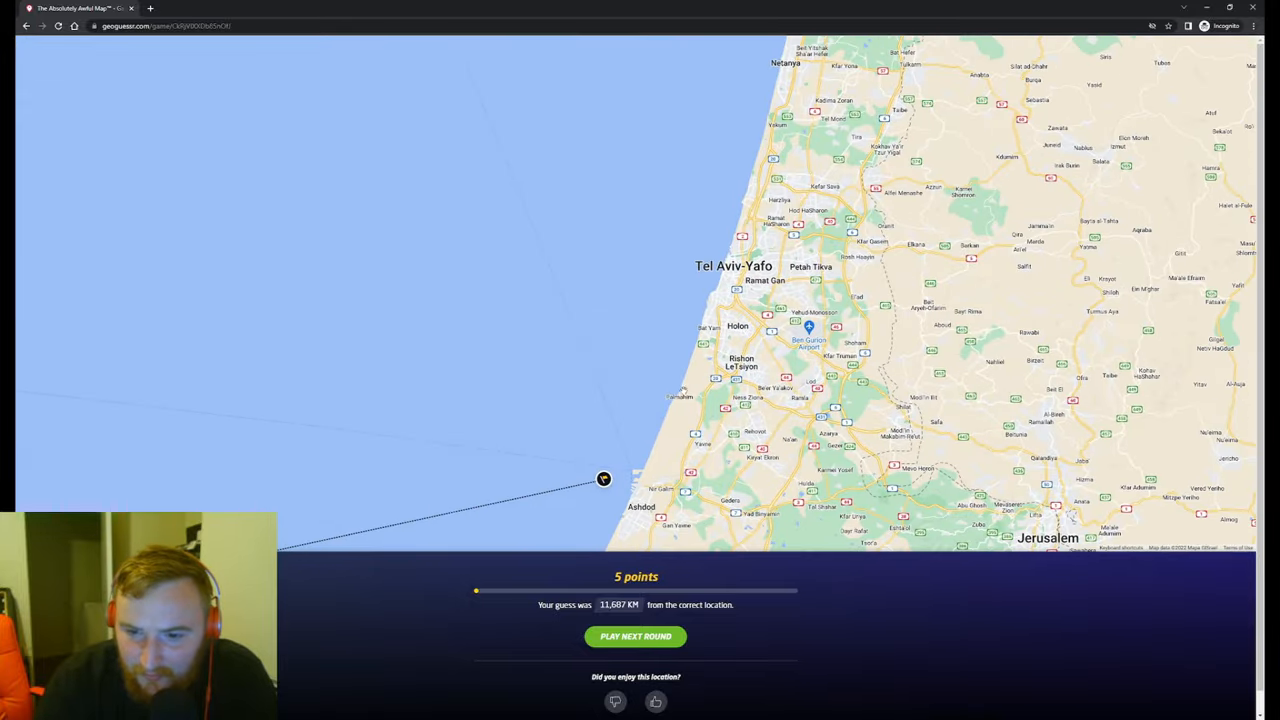
# Start round 2 of the new game.
pyautogui.click(635, 636)
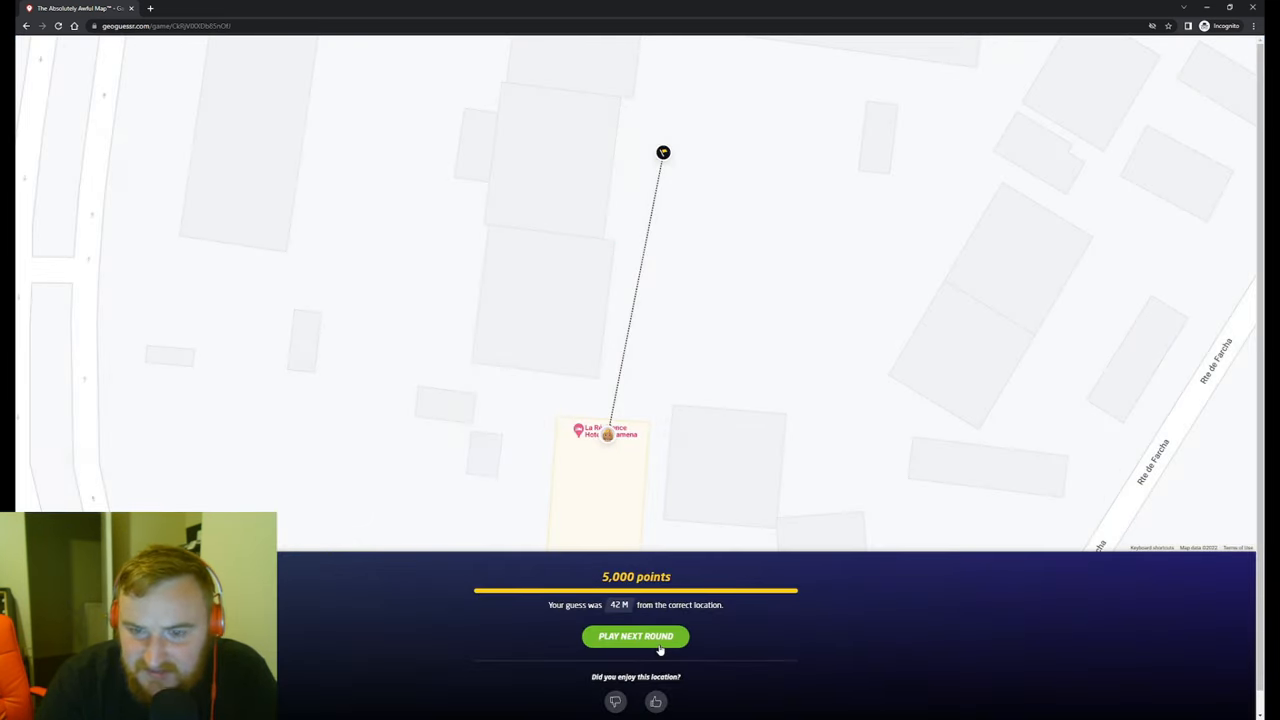
# Start round 3 and submit a pin just north of Frankfurt, near Siegen.
pyautogui.click(635, 636)
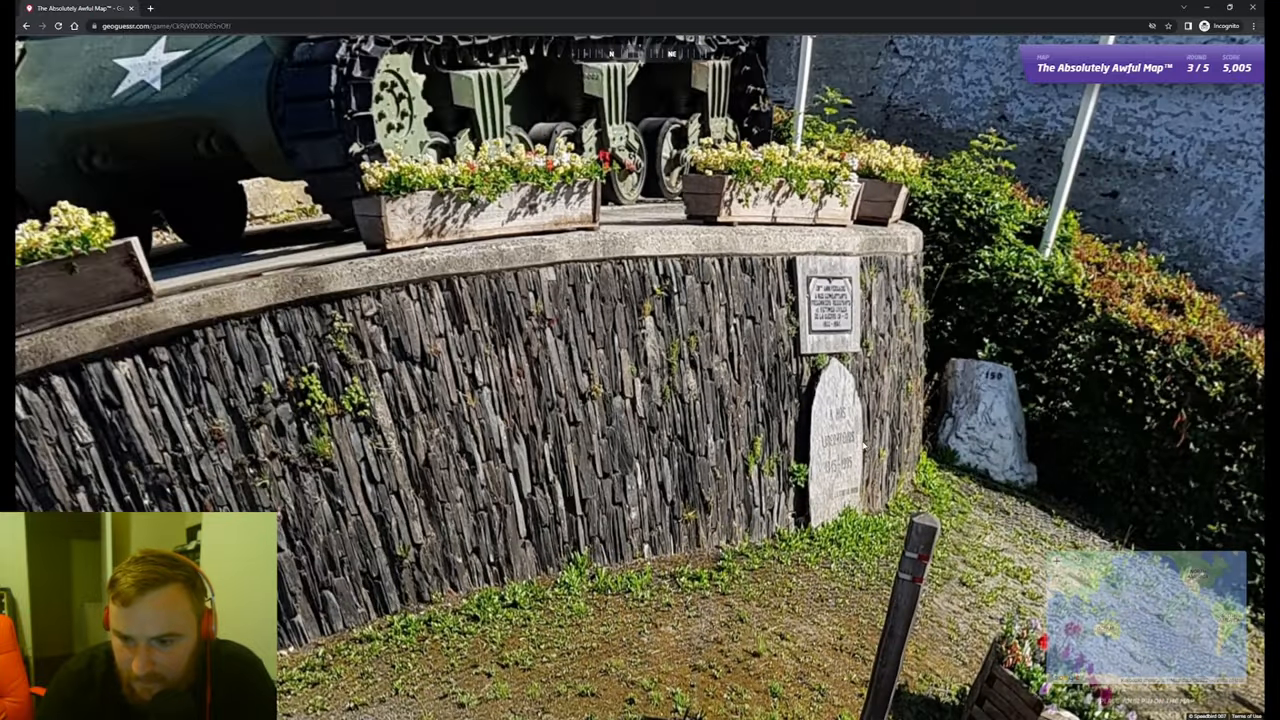
pyautogui.moveTo(865, 445)
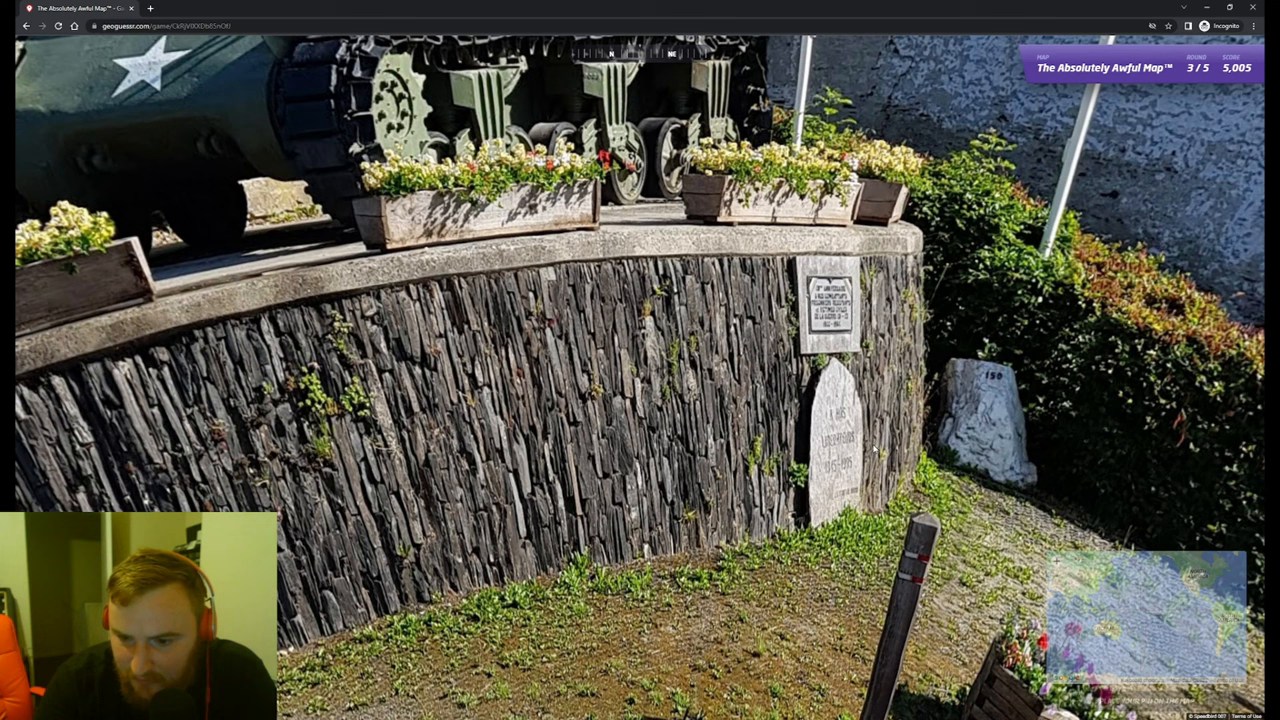
pyautogui.moveTo(860, 473)
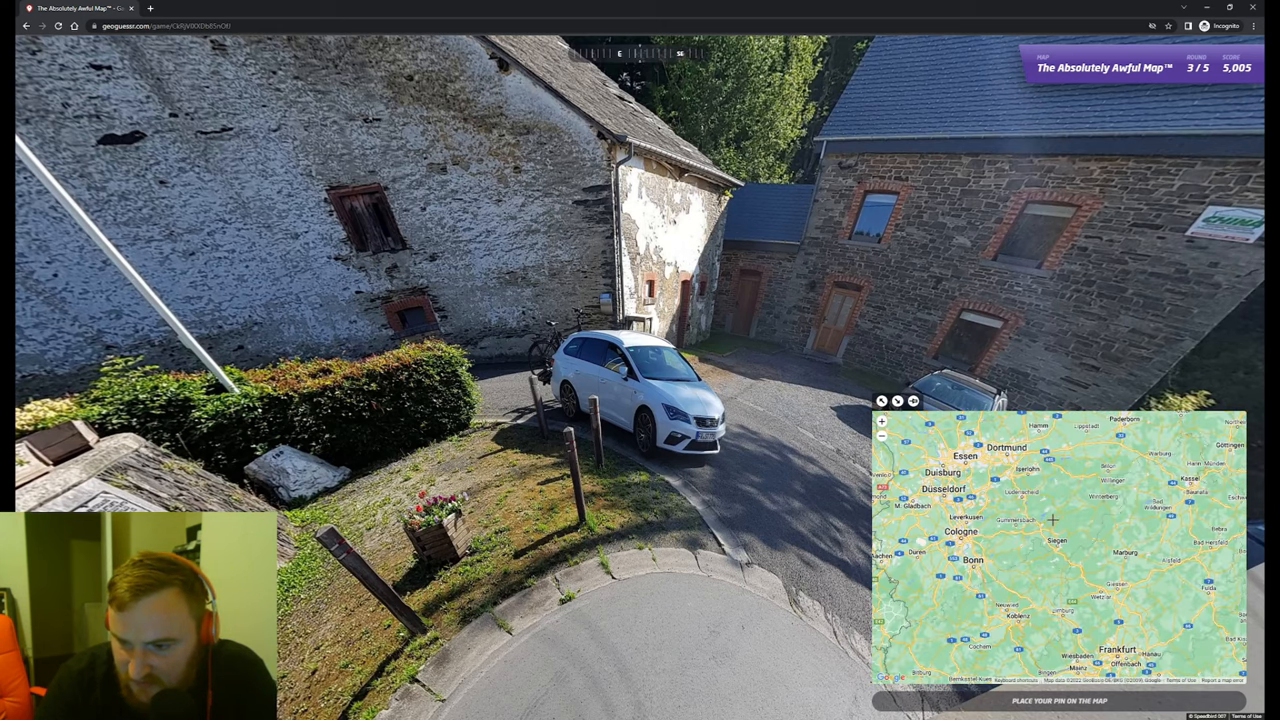
pyautogui.click(1070, 587)
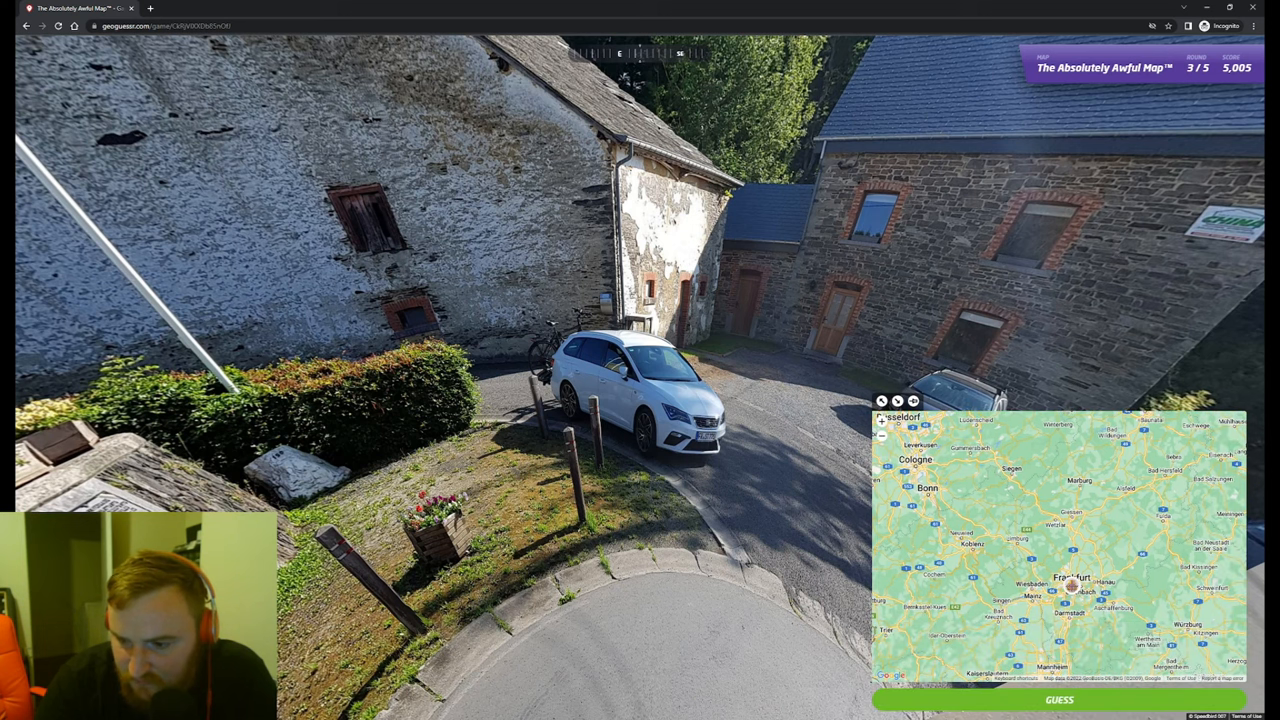
pyautogui.click(1056, 521)
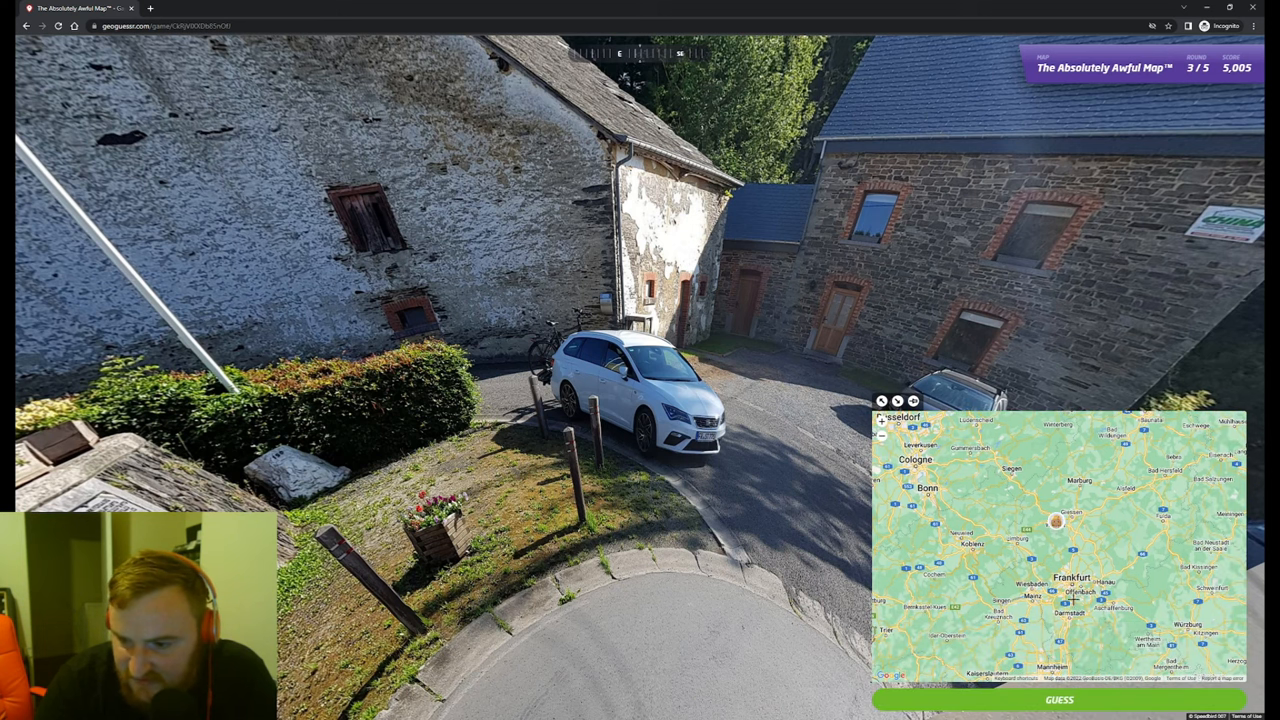
pyautogui.click(1058, 699)
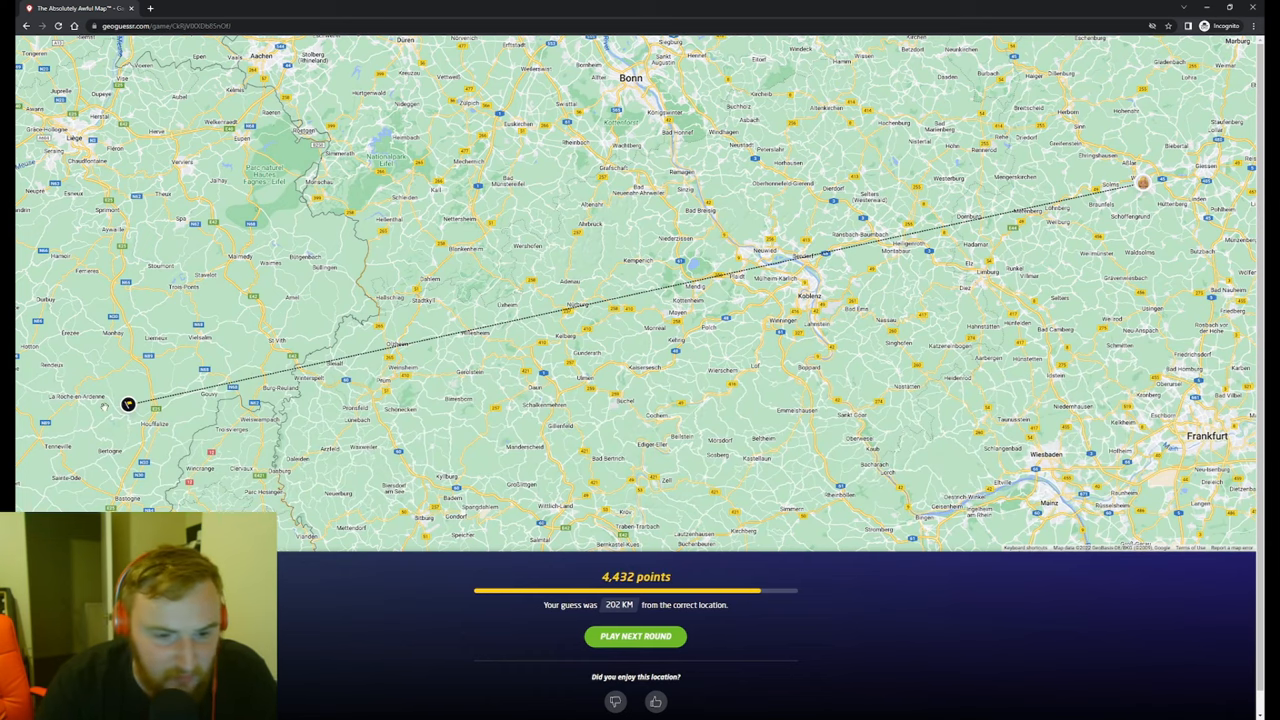
pyautogui.scroll(-3)
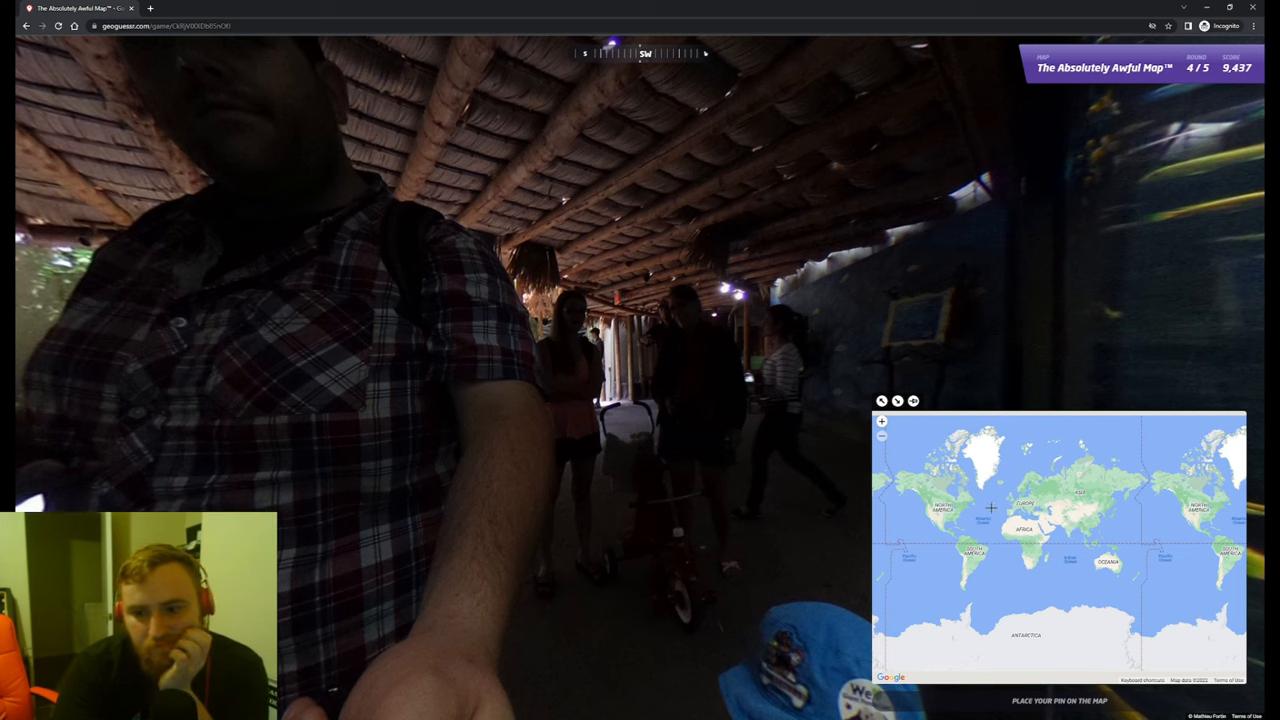
# Scroll the mini-map while placing the round 4 guess.
pyautogui.scroll(-3)
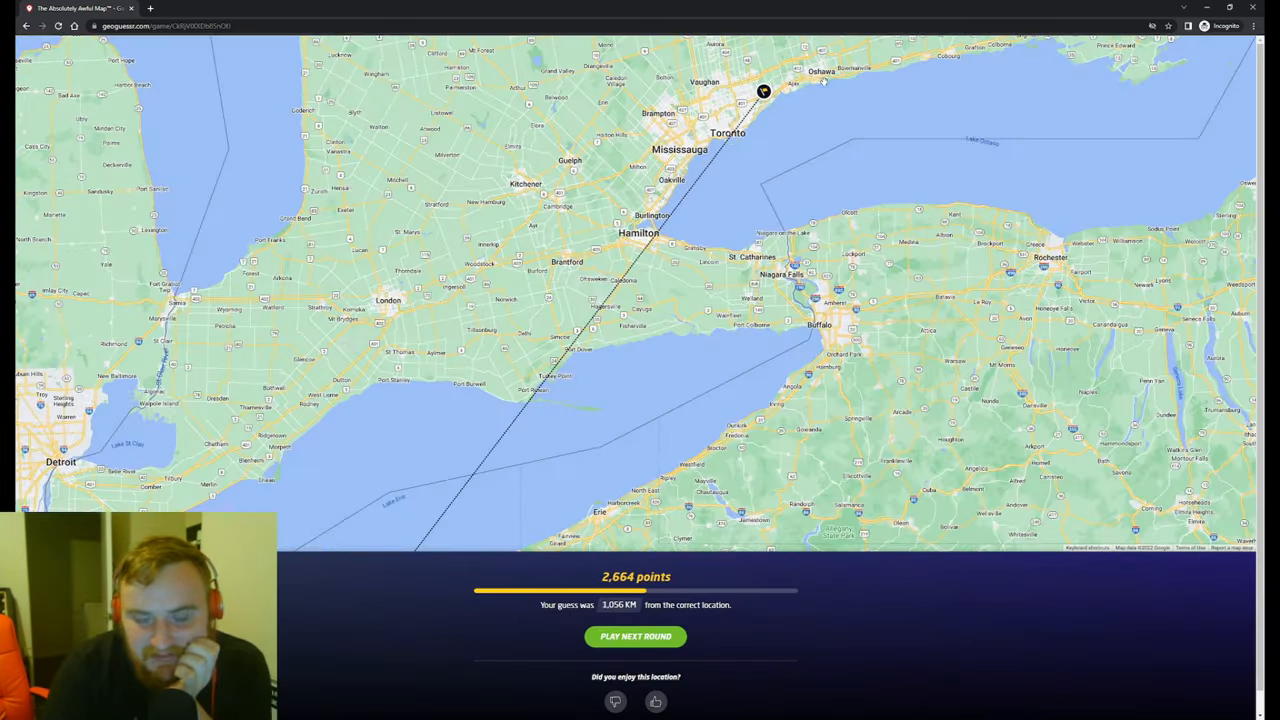
# Load round 5, set inside a small bathroom.
pyautogui.click(636, 636)
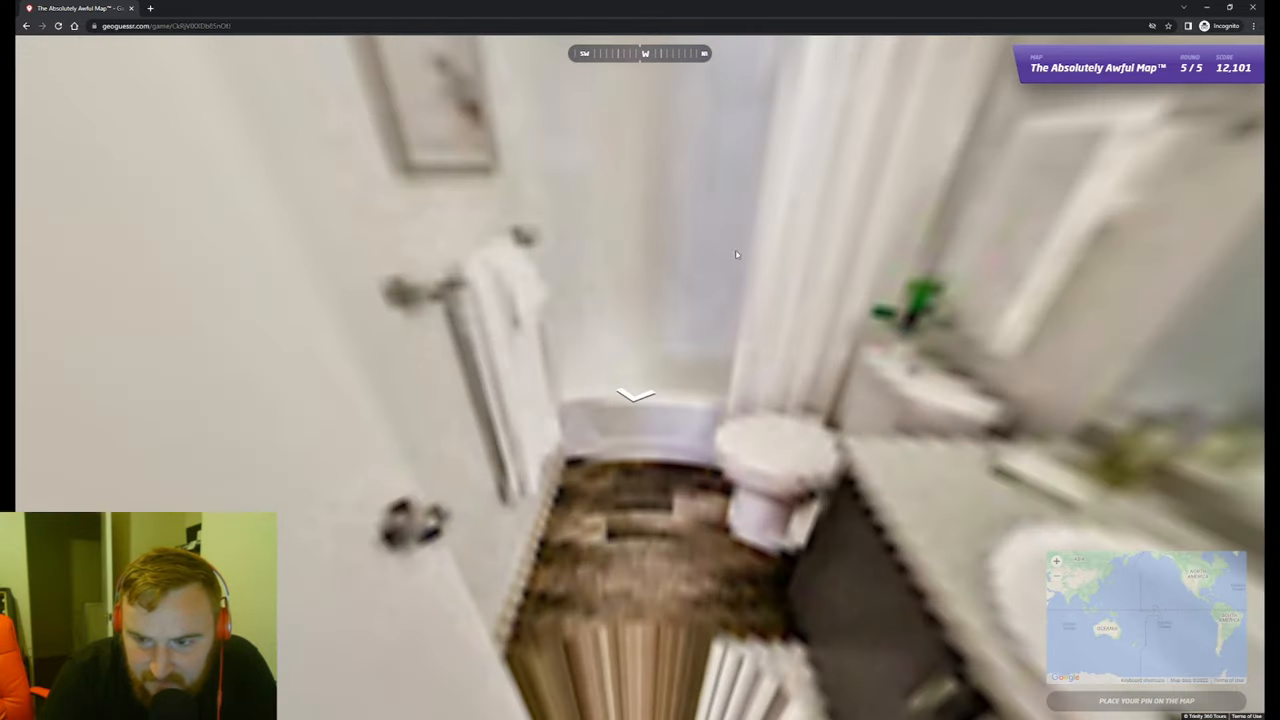
# Look around the bathroom and walk into the hallway beside the bedroom.
pyautogui.moveTo(735, 255); pyautogui.dragTo(810, 350)
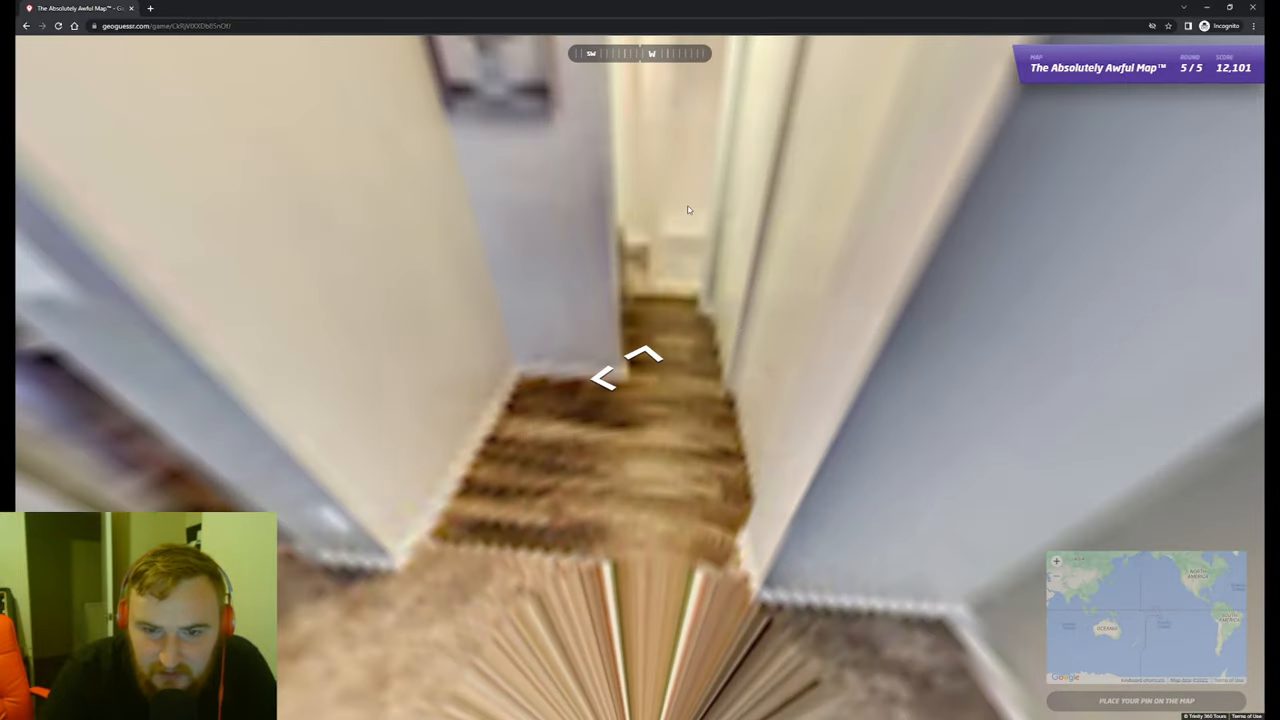
pyautogui.click(625, 370)
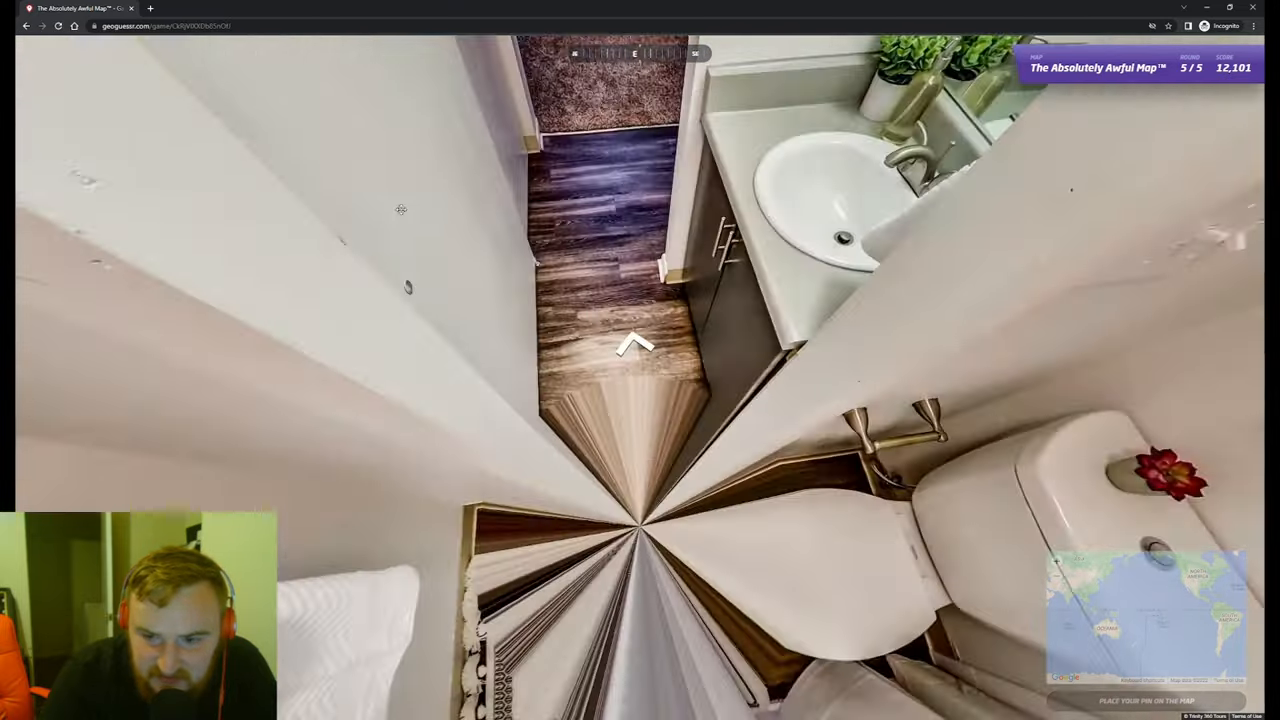
pyautogui.click(635, 345)
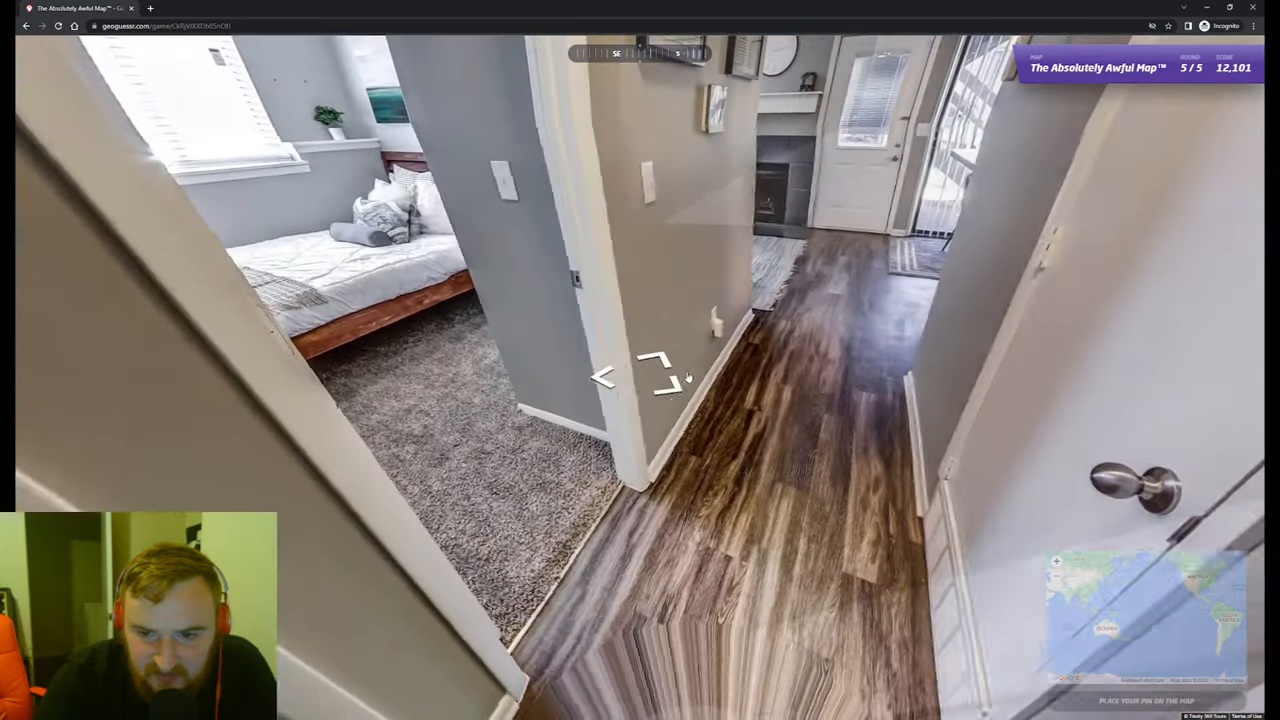
# Walk further through the apartment into the living area.
pyautogui.click(640, 380)
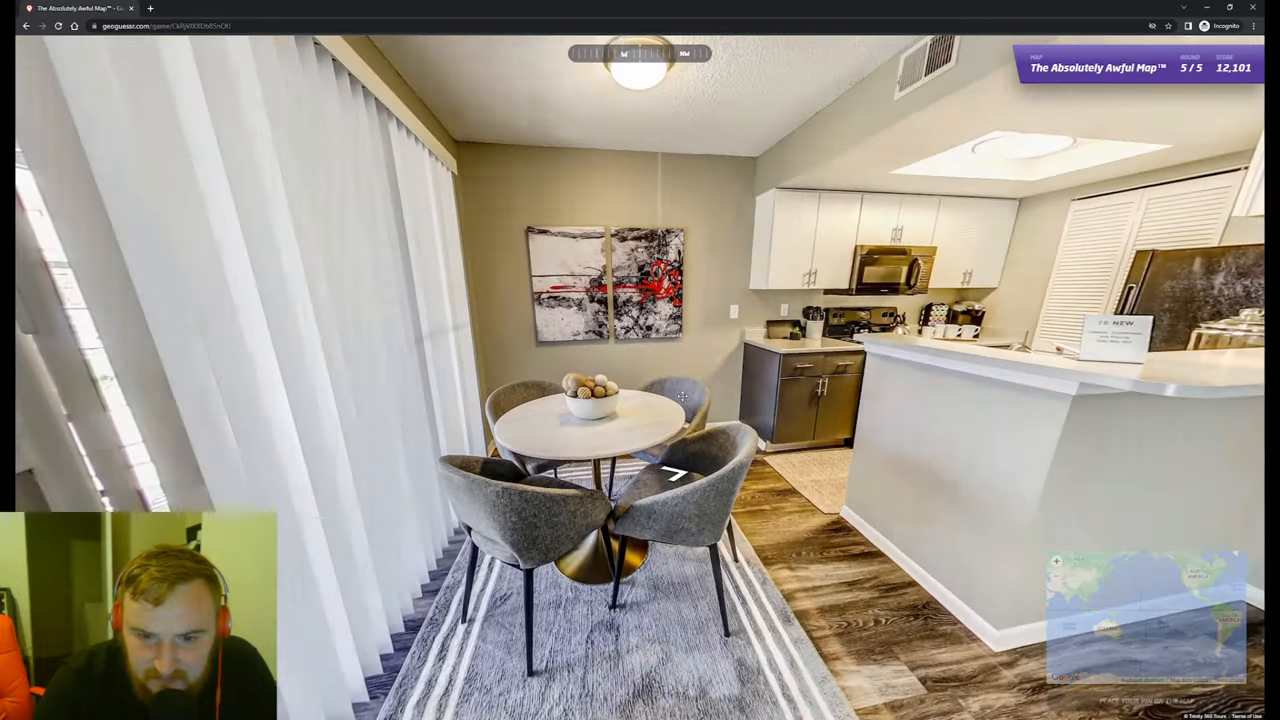
pyautogui.click(675, 475)
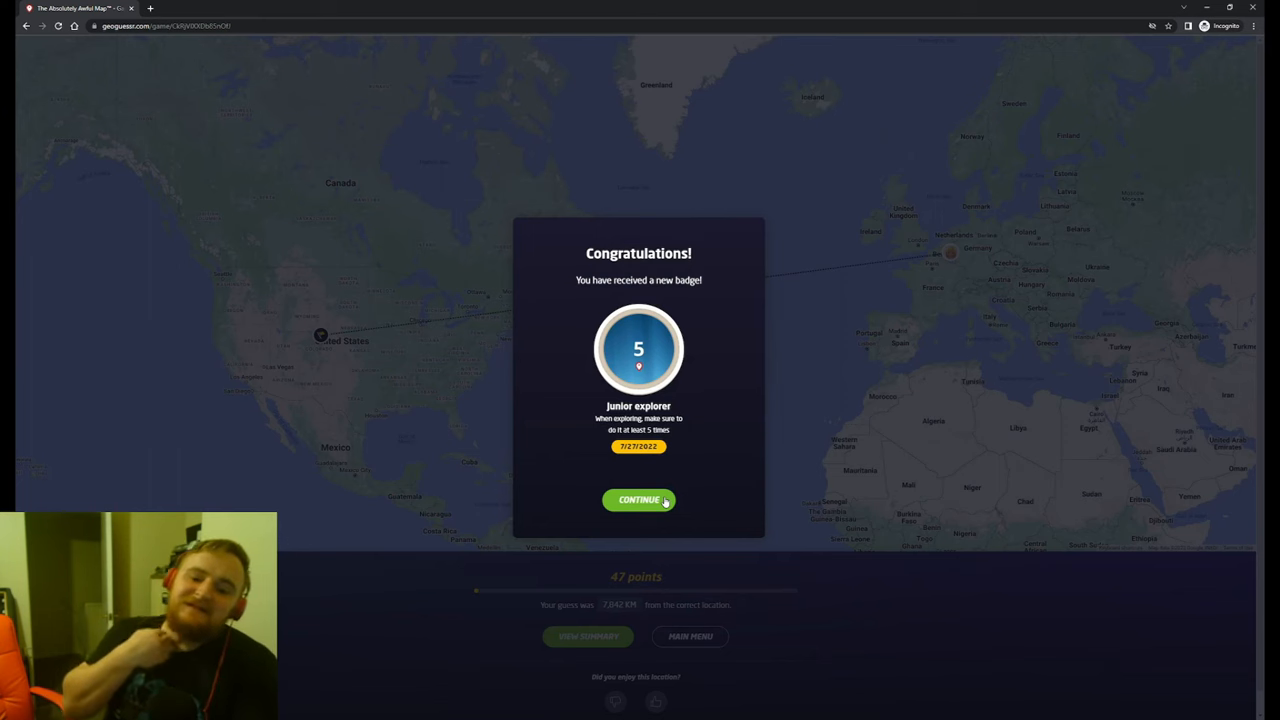
# Dismiss the Junior explorer badge notice and replay The Absolutely Awful Map.
pyautogui.click(638, 500)
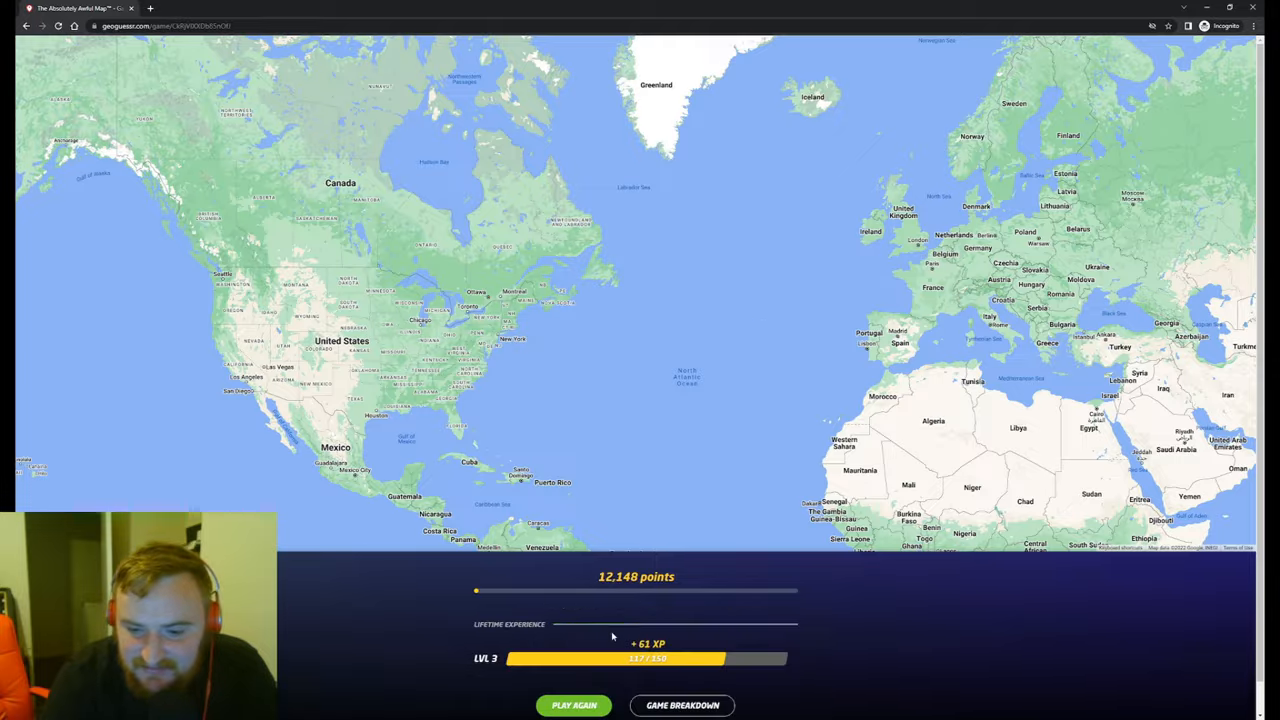
pyautogui.click(573, 705)
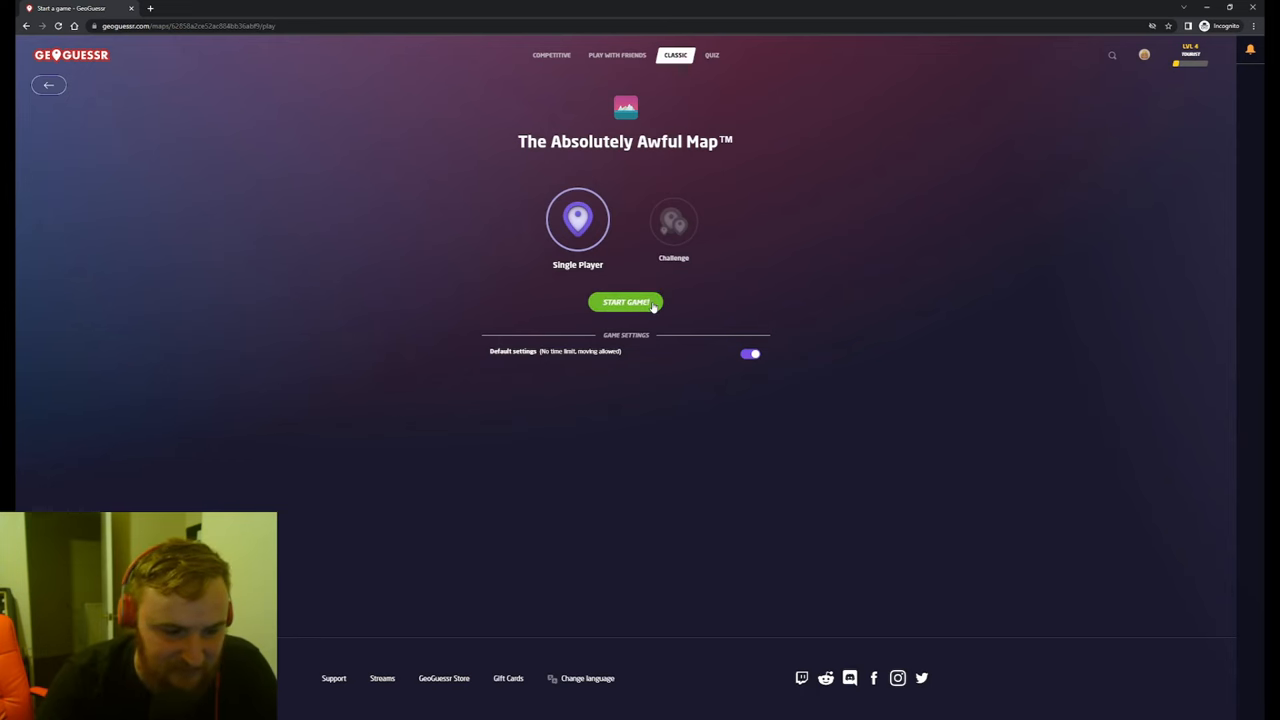
pyautogui.click(626, 302)
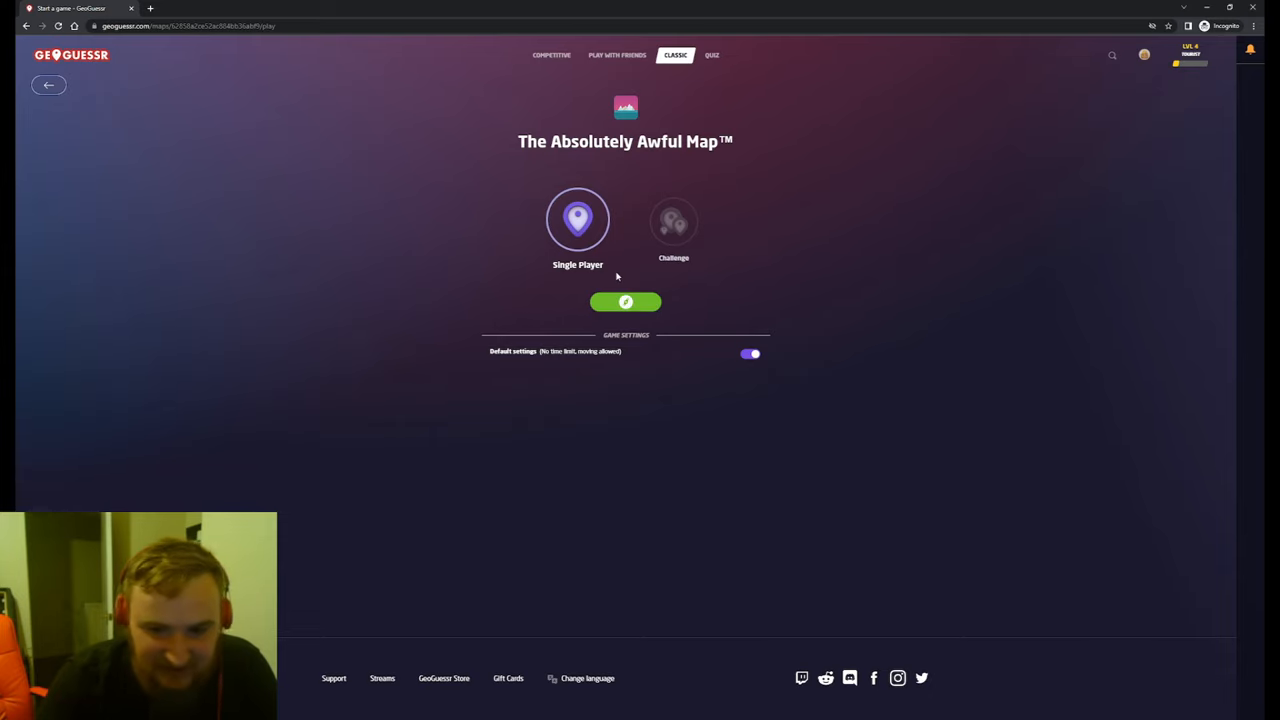
pyautogui.click(625, 301)
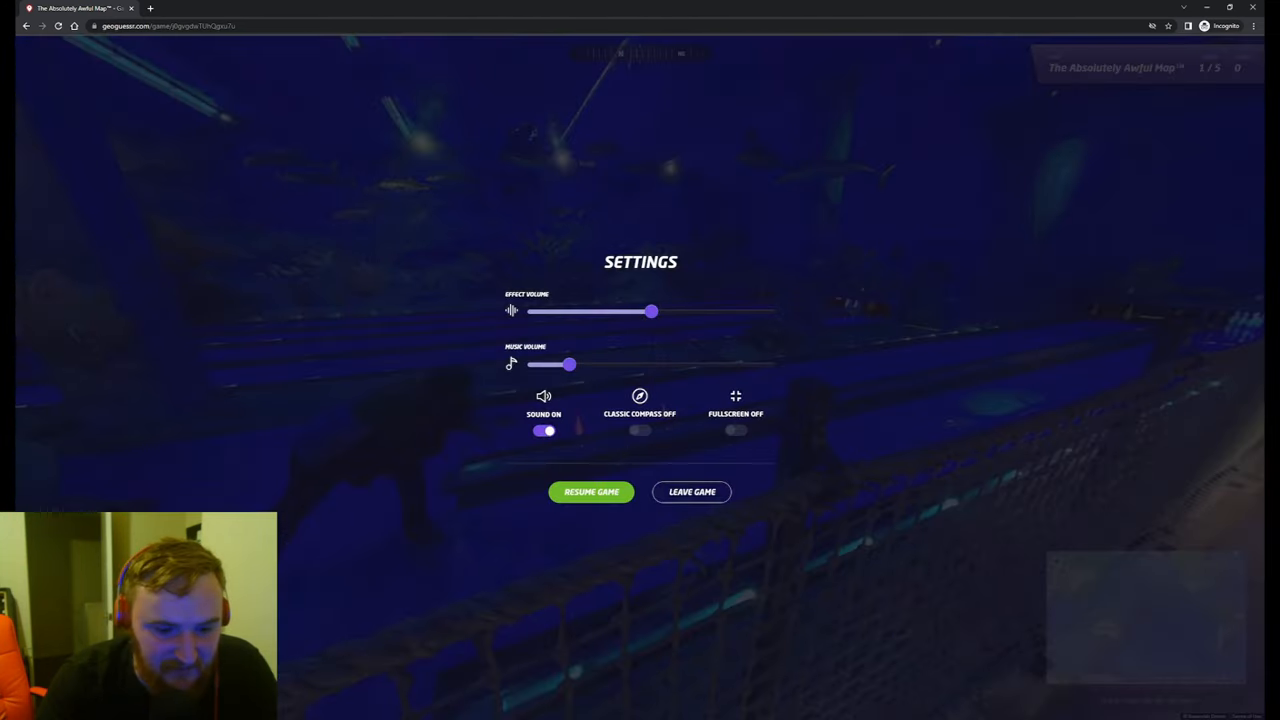
pyautogui.click(691, 491)
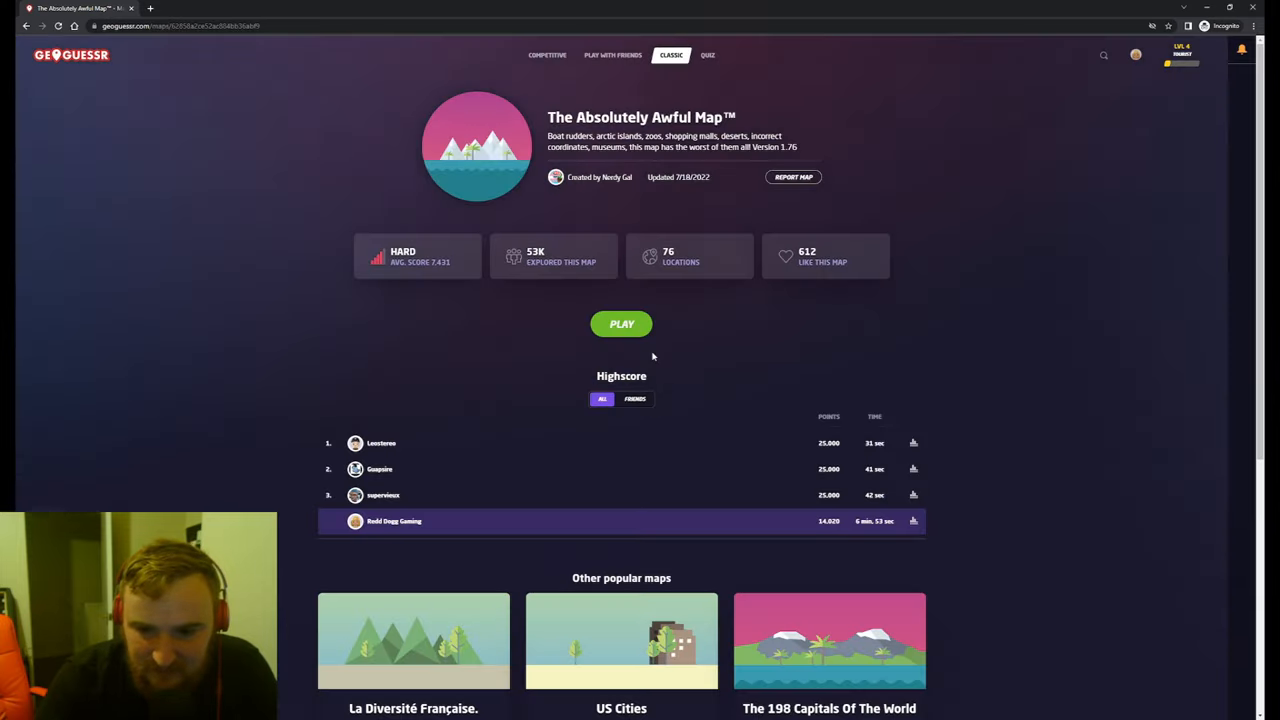
pyautogui.click(621, 323)
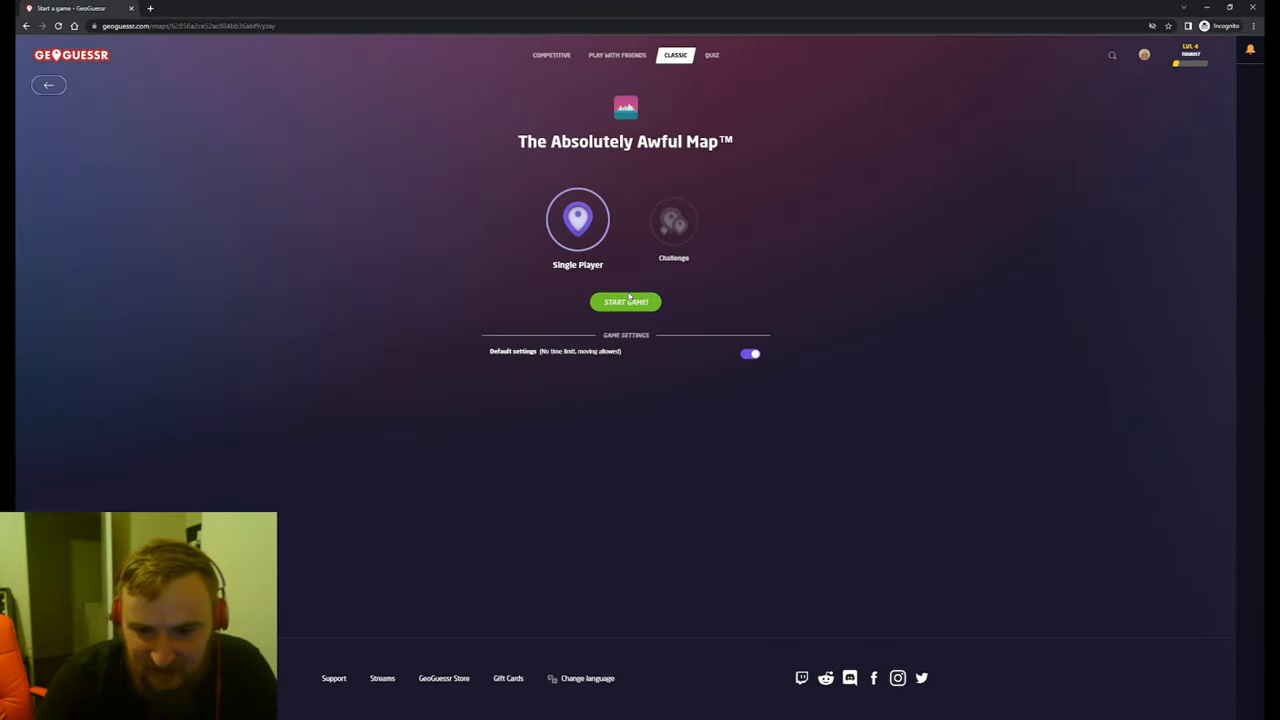
# Start a new game and guess central Brazil for the round 1 substation.
pyautogui.click(625, 301)
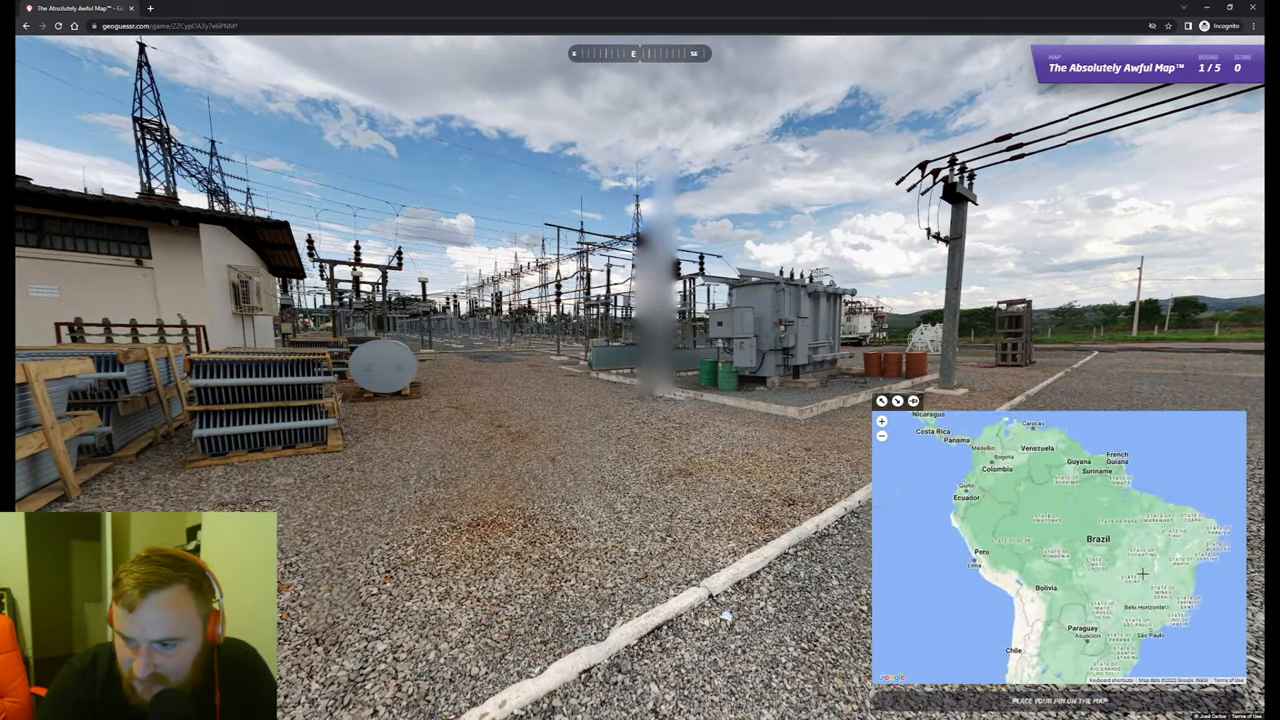
pyautogui.click(1143, 573)
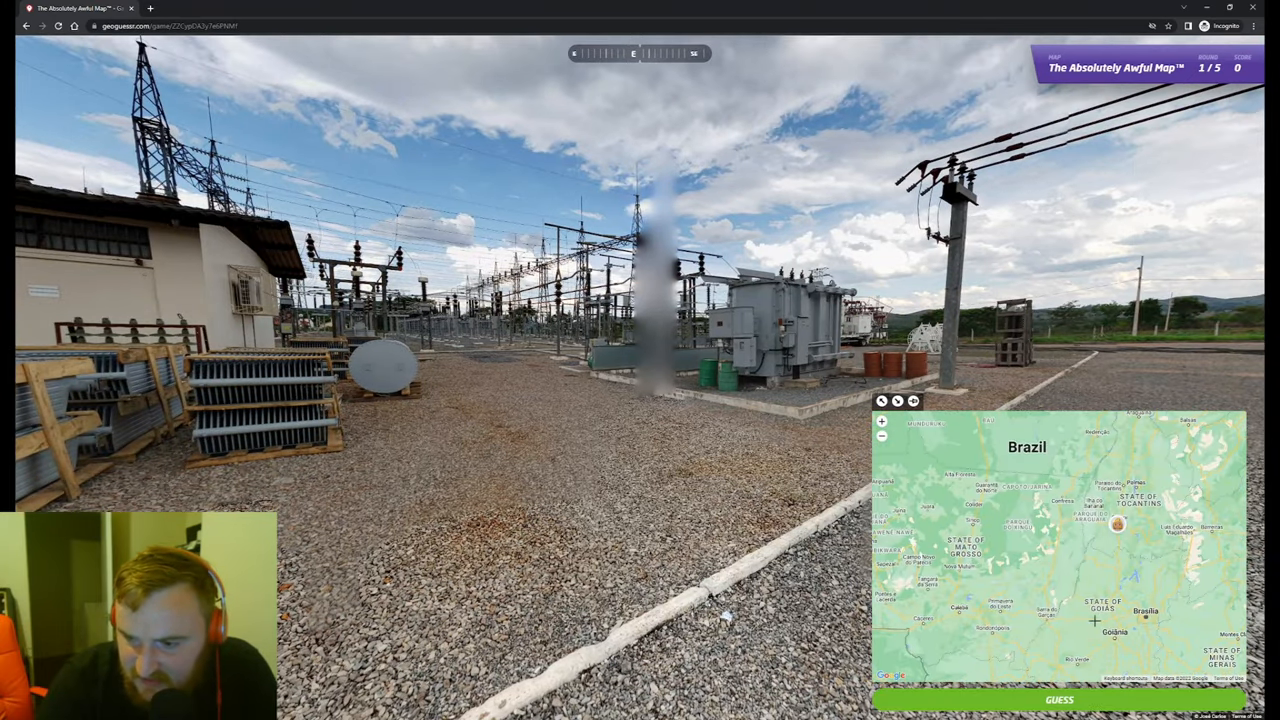
pyautogui.click(1058, 699)
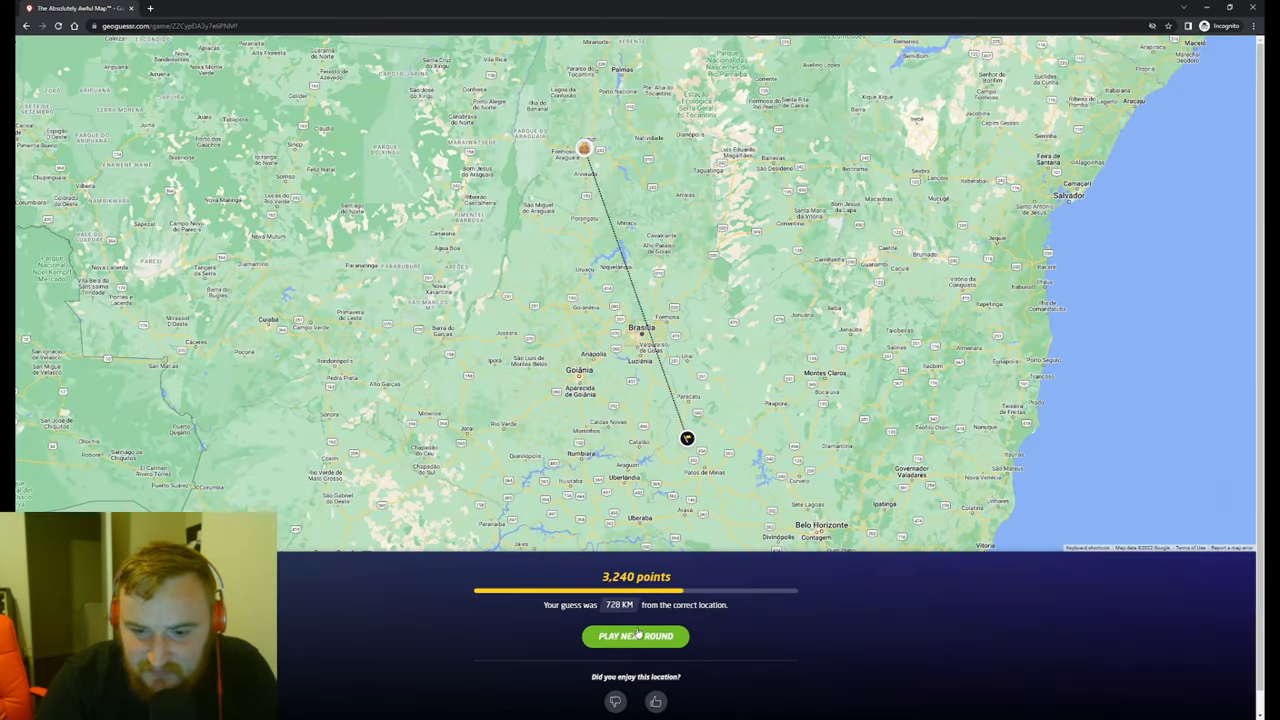
# Start round 2 and guess central France for the pet-supply shop.
pyautogui.click(635, 636)
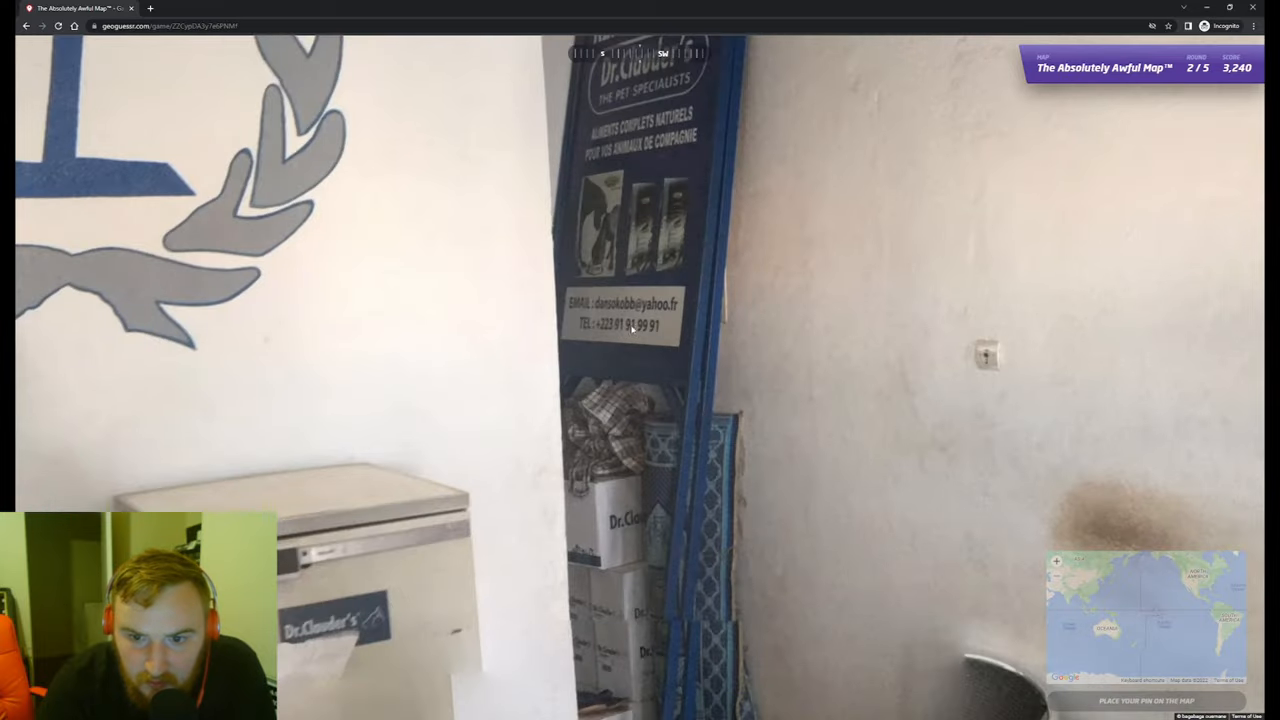
pyautogui.moveTo(660, 320)
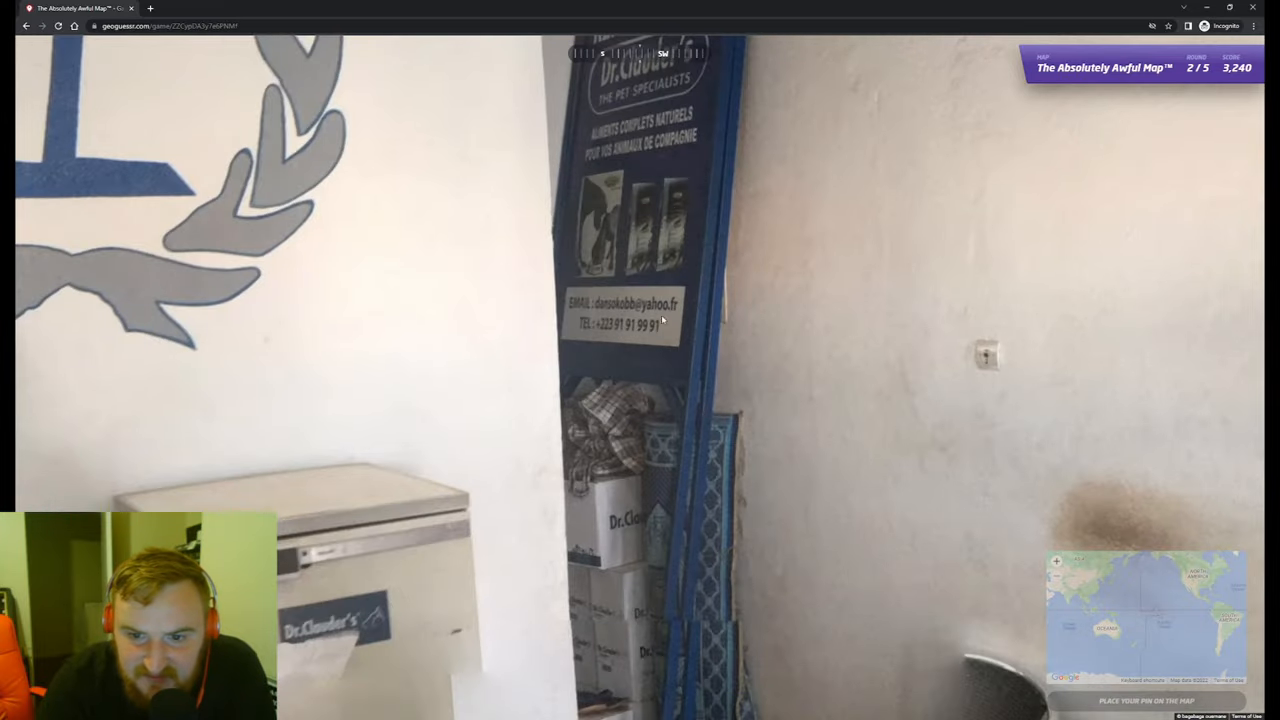
pyautogui.moveTo(632, 318)
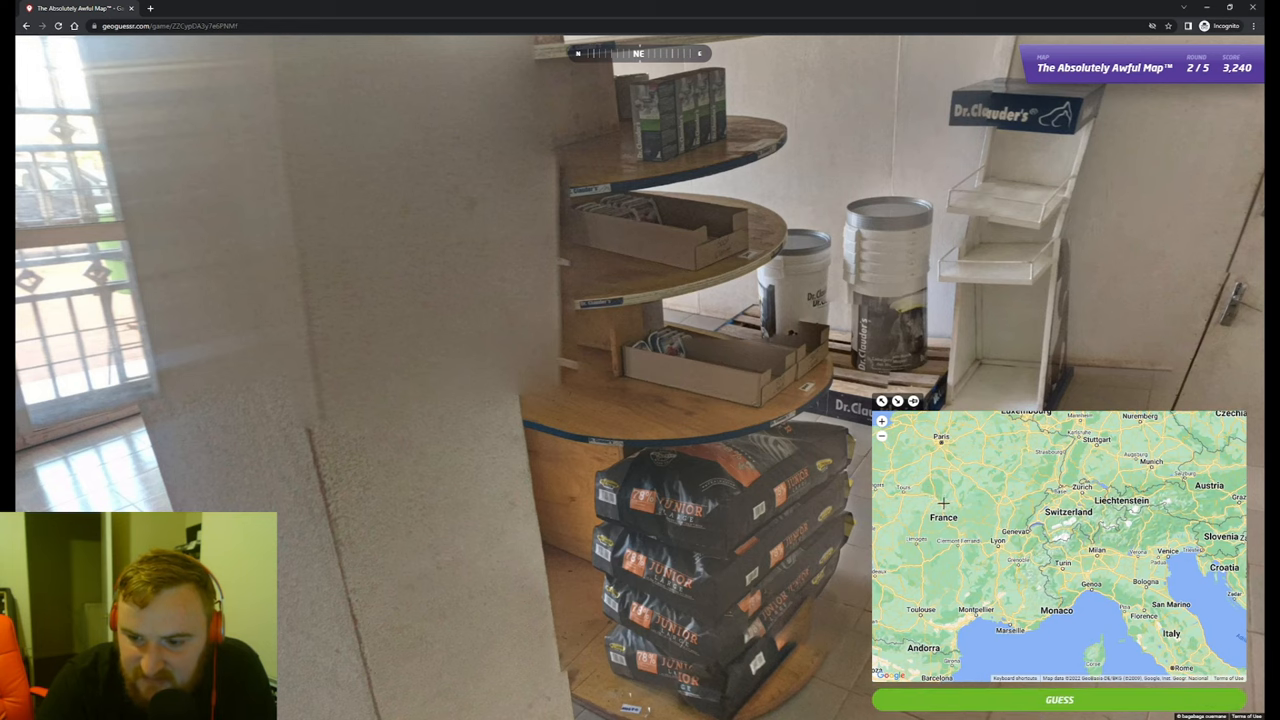
pyautogui.click(1059, 699)
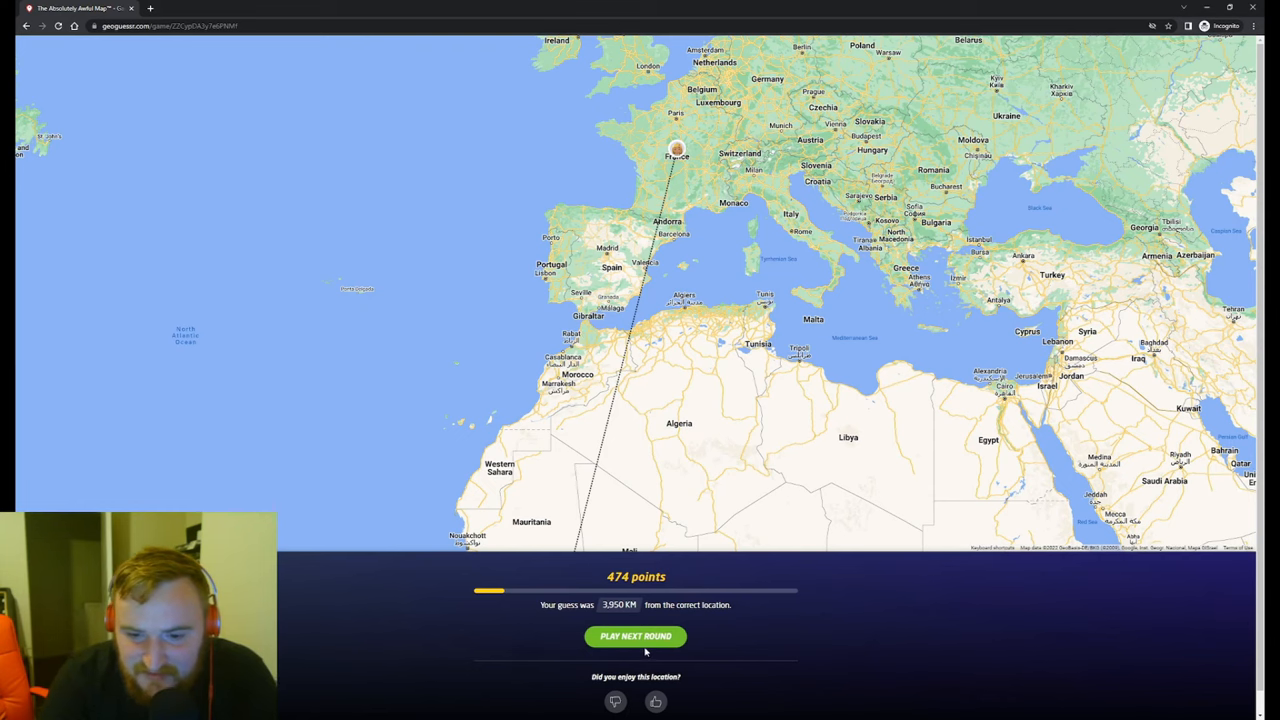
# Start round 3 and pan around the Mongolian hilltop panorama.
pyautogui.click(635, 636)
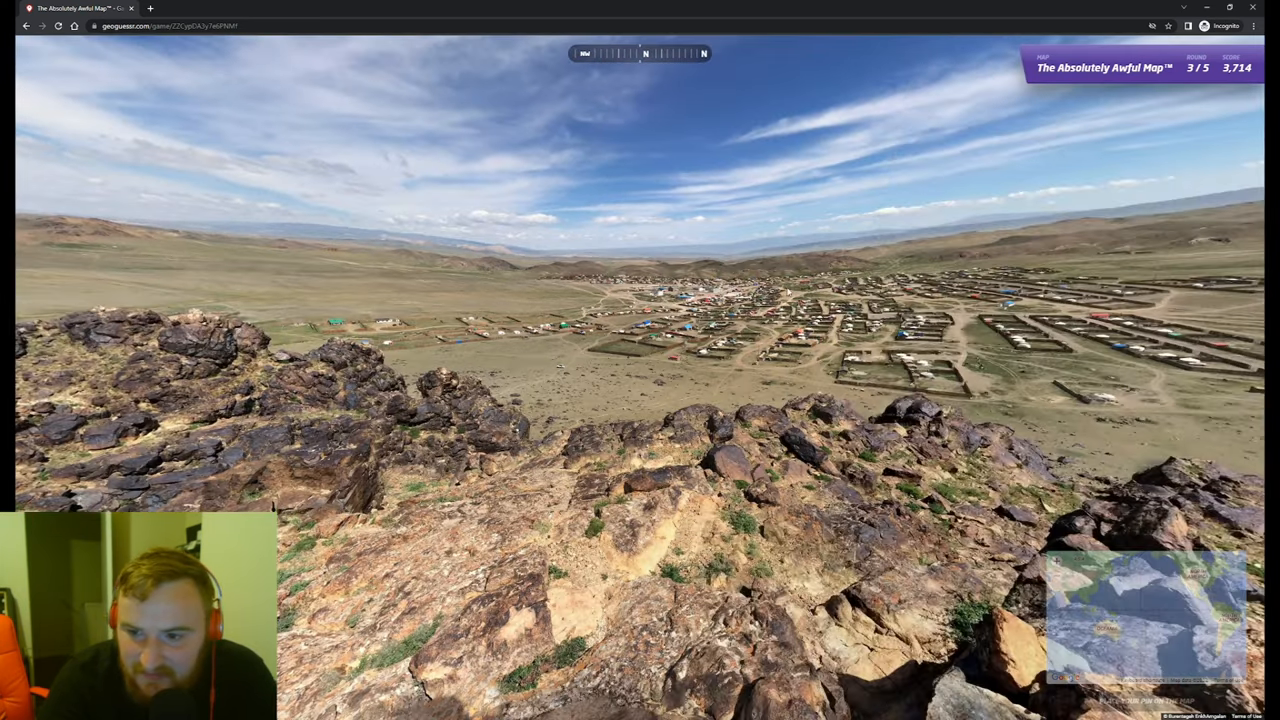
pyautogui.moveTo(800, 300); pyautogui.dragTo(400, 300)
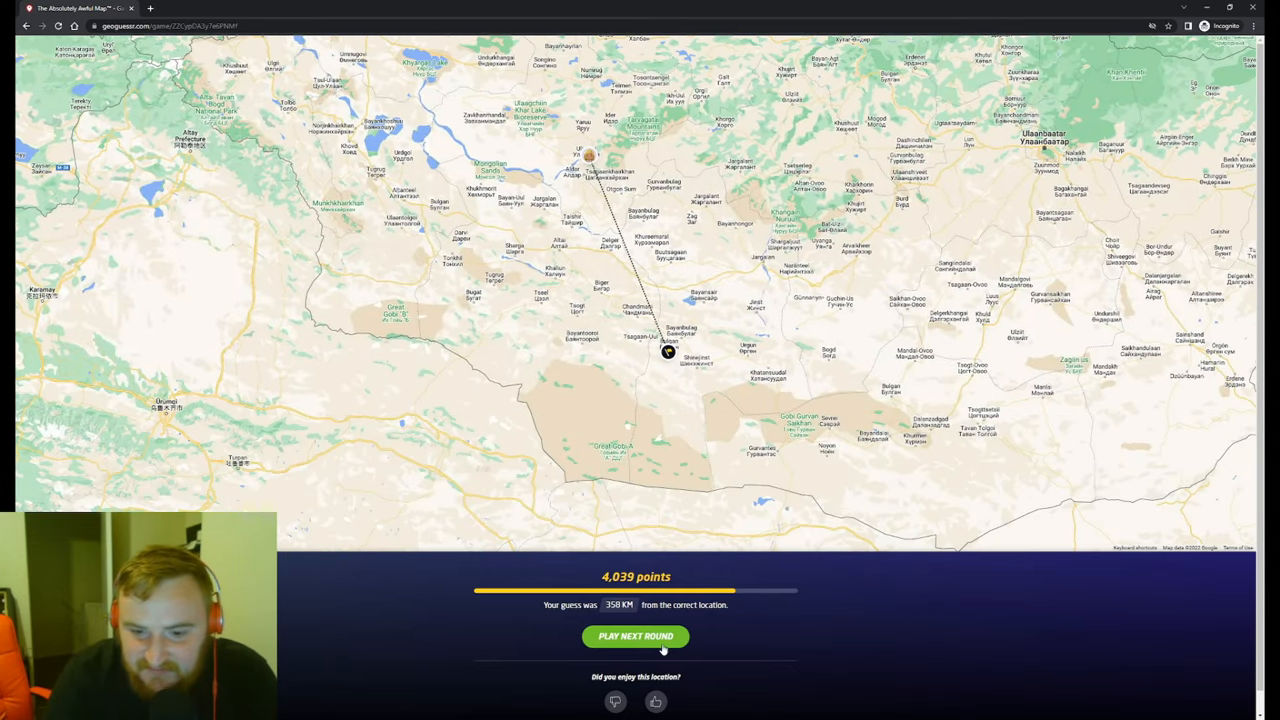
# Guess round 4's speedboat on the water off the Louisiana coast, 4.1 km away.
pyautogui.click(635, 636)
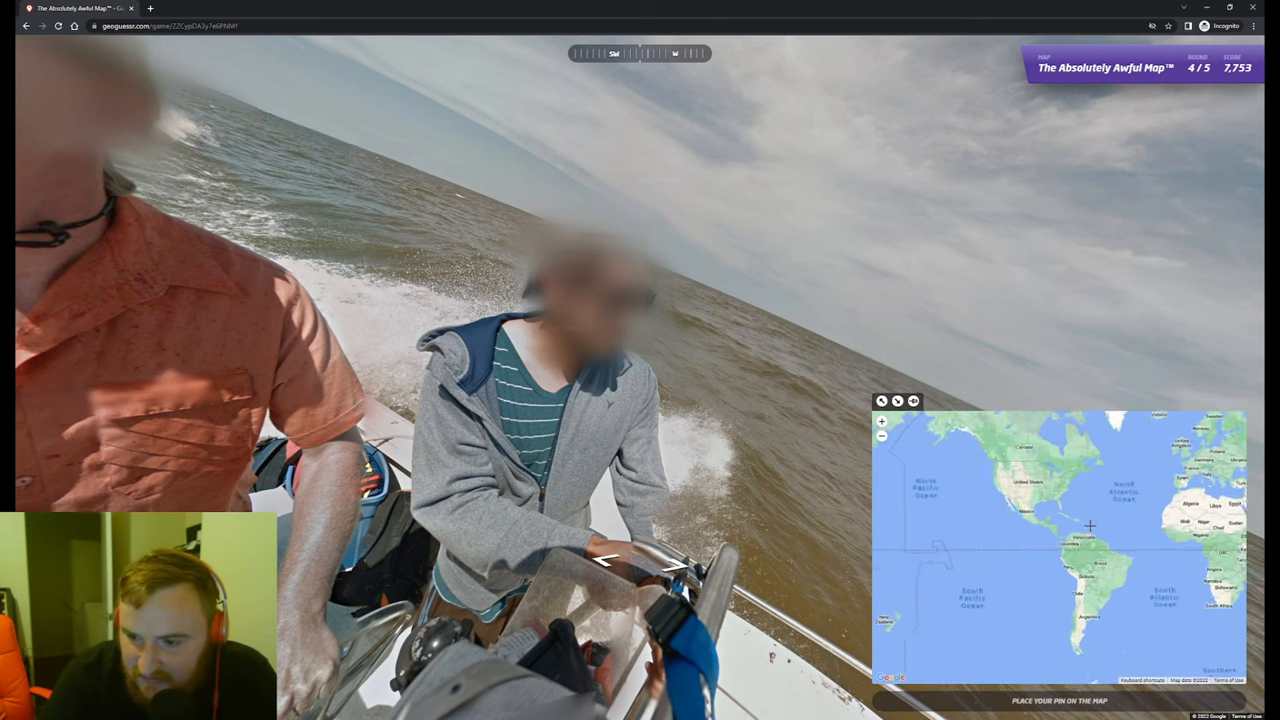
pyautogui.scroll(-3)
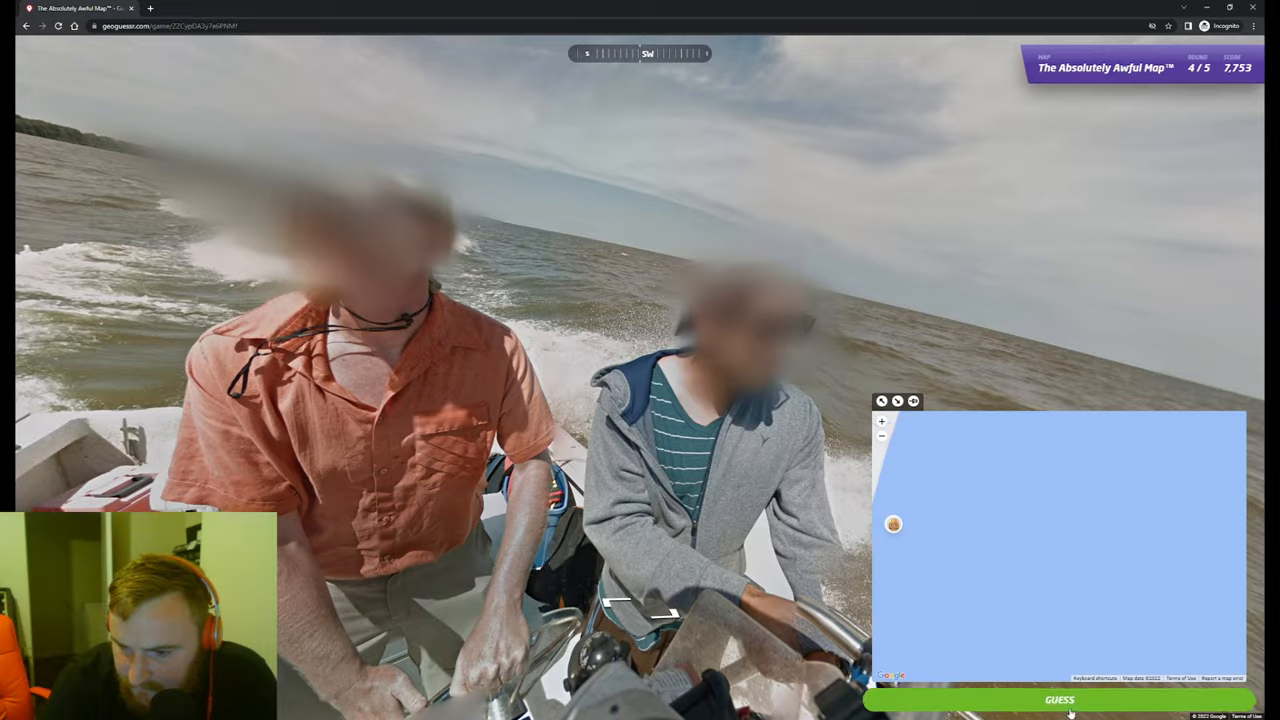
pyautogui.click(1059, 699)
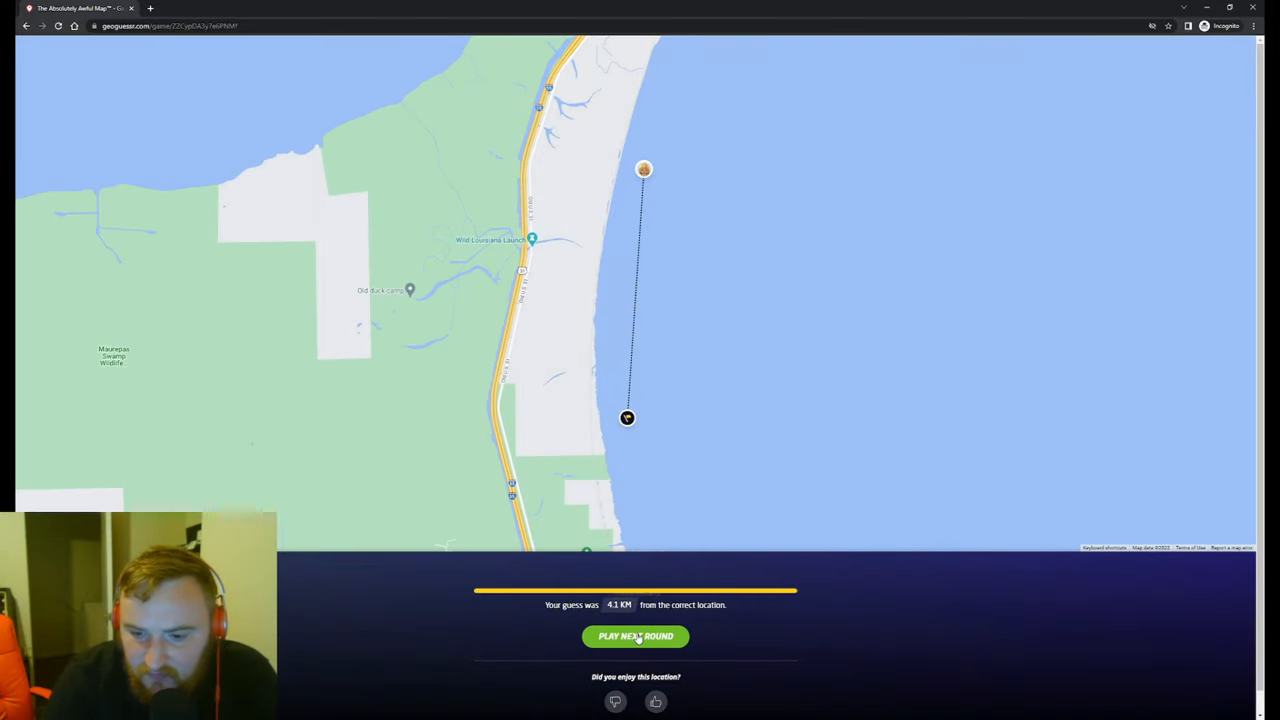
# Guess the final round's boat near southern Japan, 5,103 km off for 238 points.
pyautogui.click(635, 636)
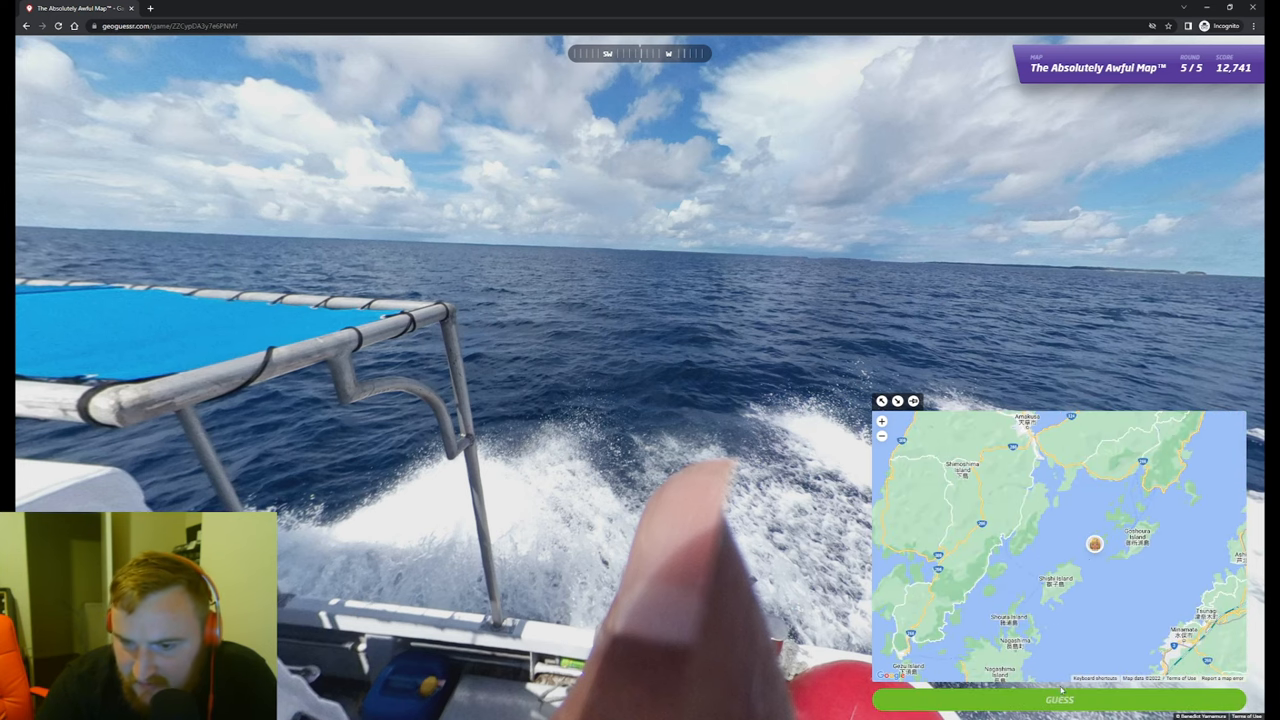
pyautogui.click(1058, 699)
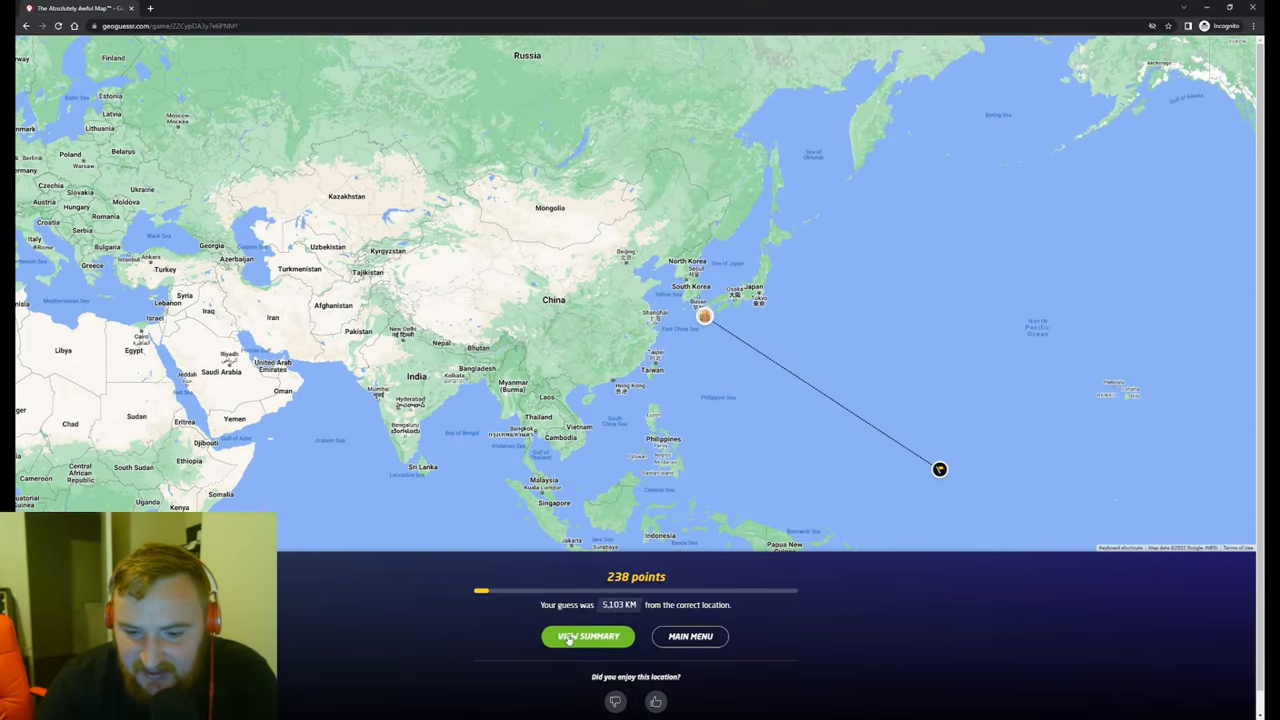
# View the 12,979-point summary and breakdown, then The Absolutely Awful Map™ highscore page.
pyautogui.click(588, 636)
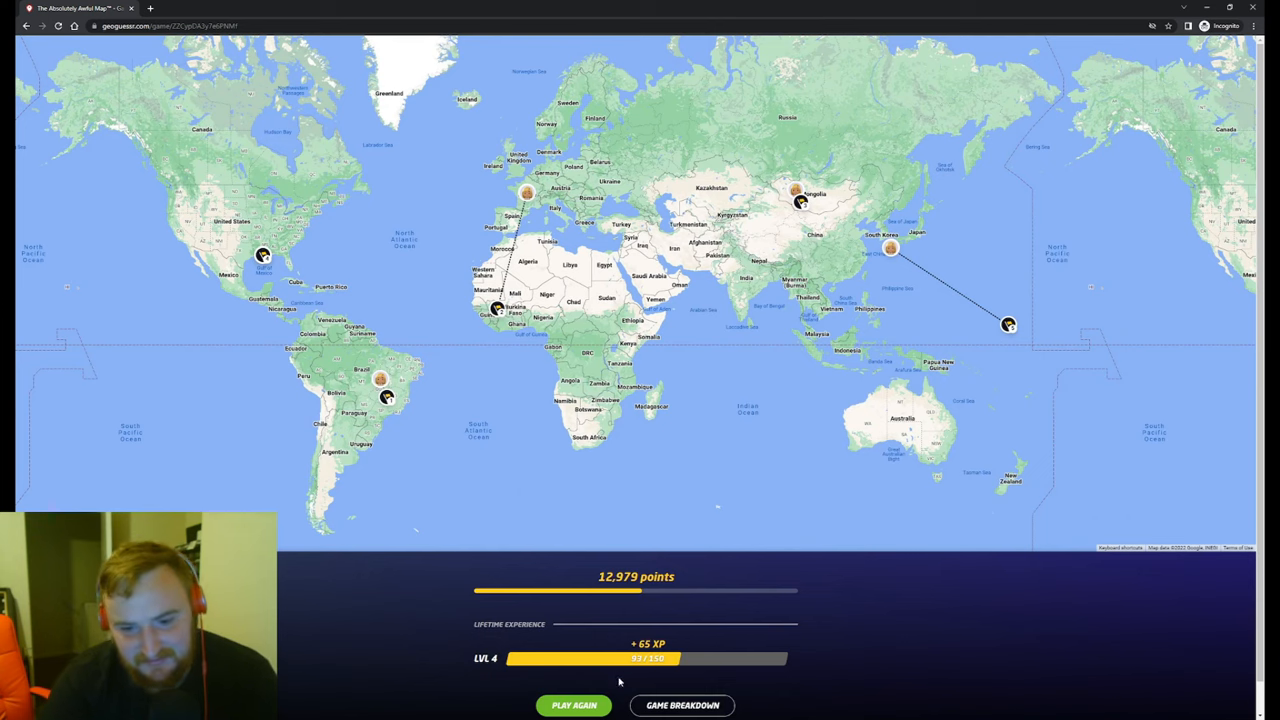
pyautogui.moveTo(675, 681)
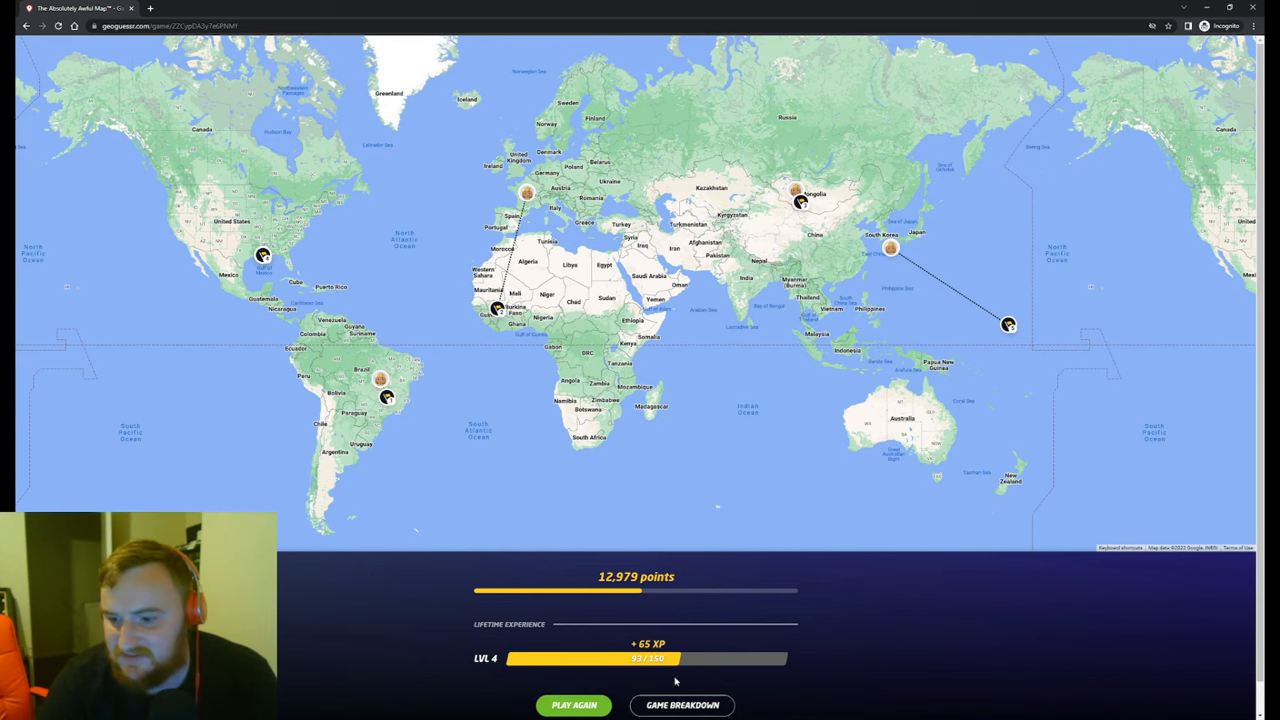
pyautogui.click(682, 705)
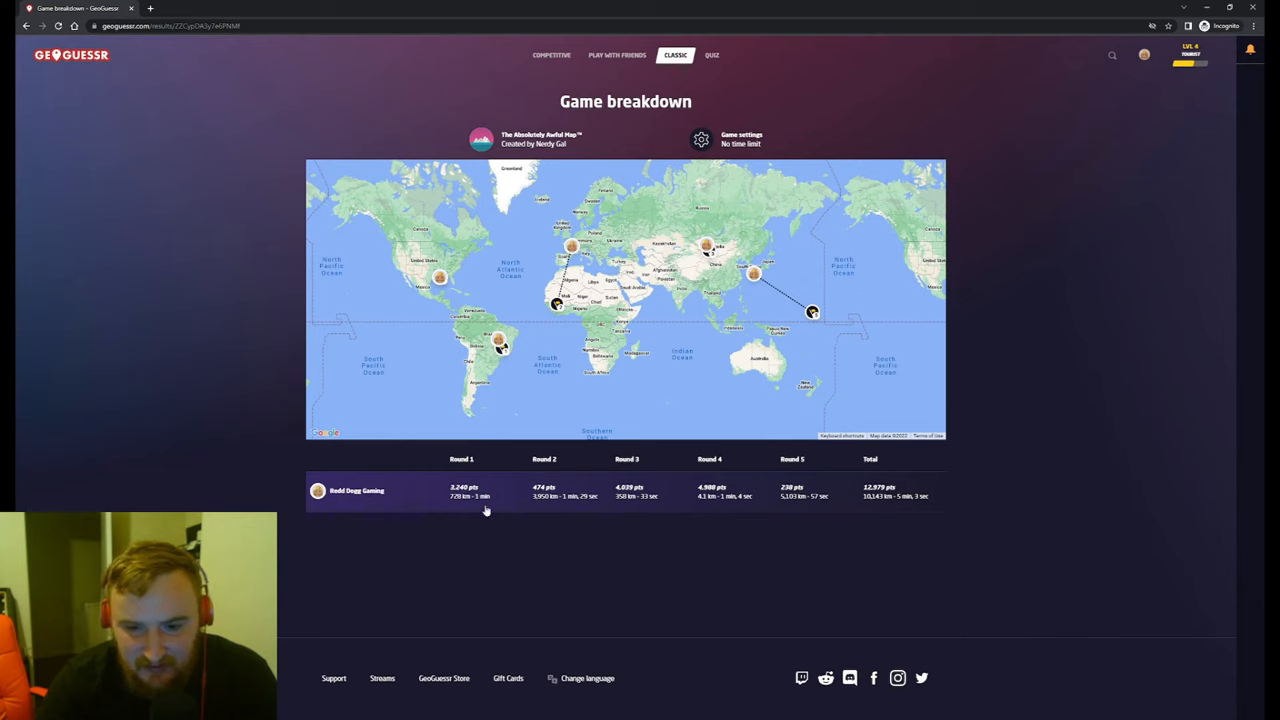
pyautogui.moveTo(630, 494)
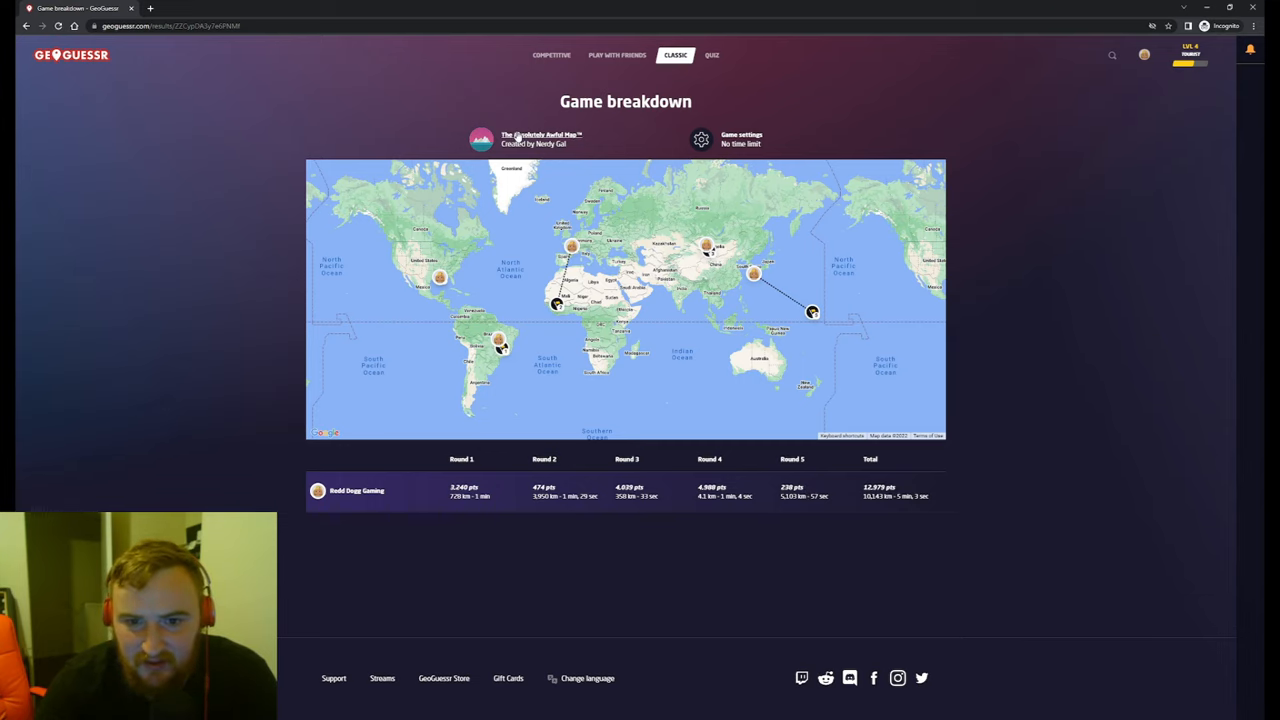
pyautogui.click(540, 138)
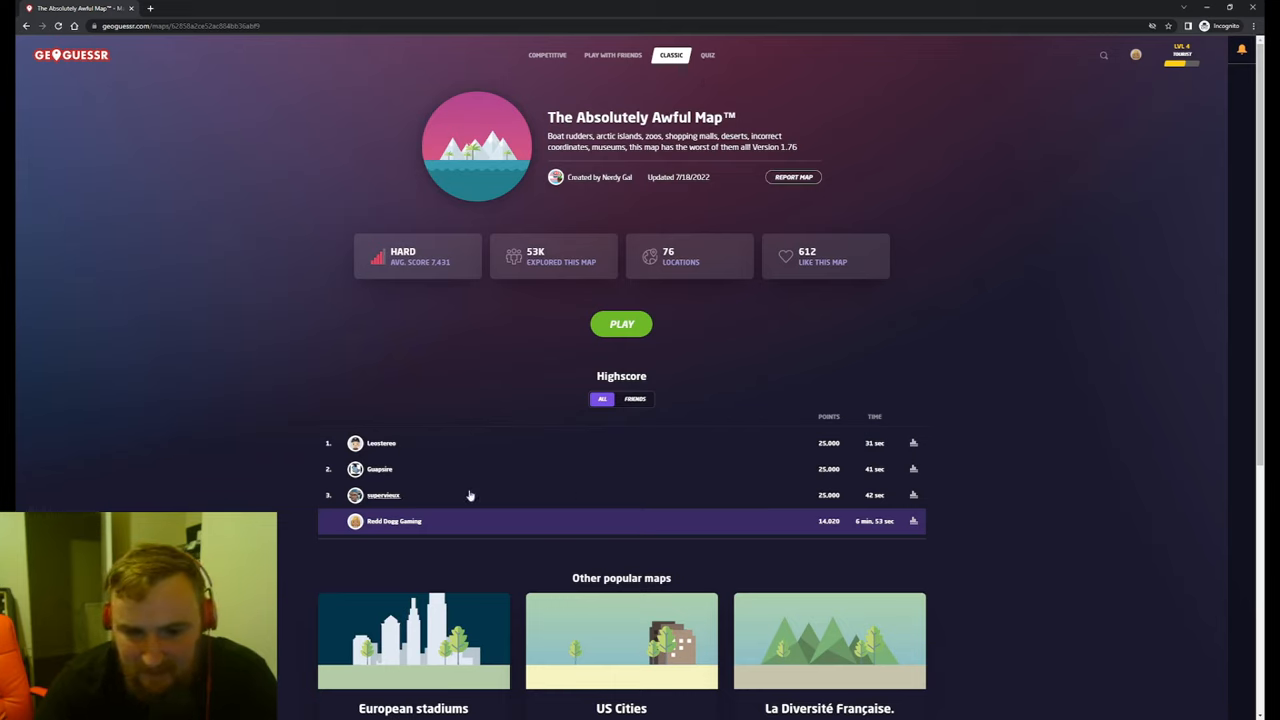
pyautogui.moveTo(1000, 388)
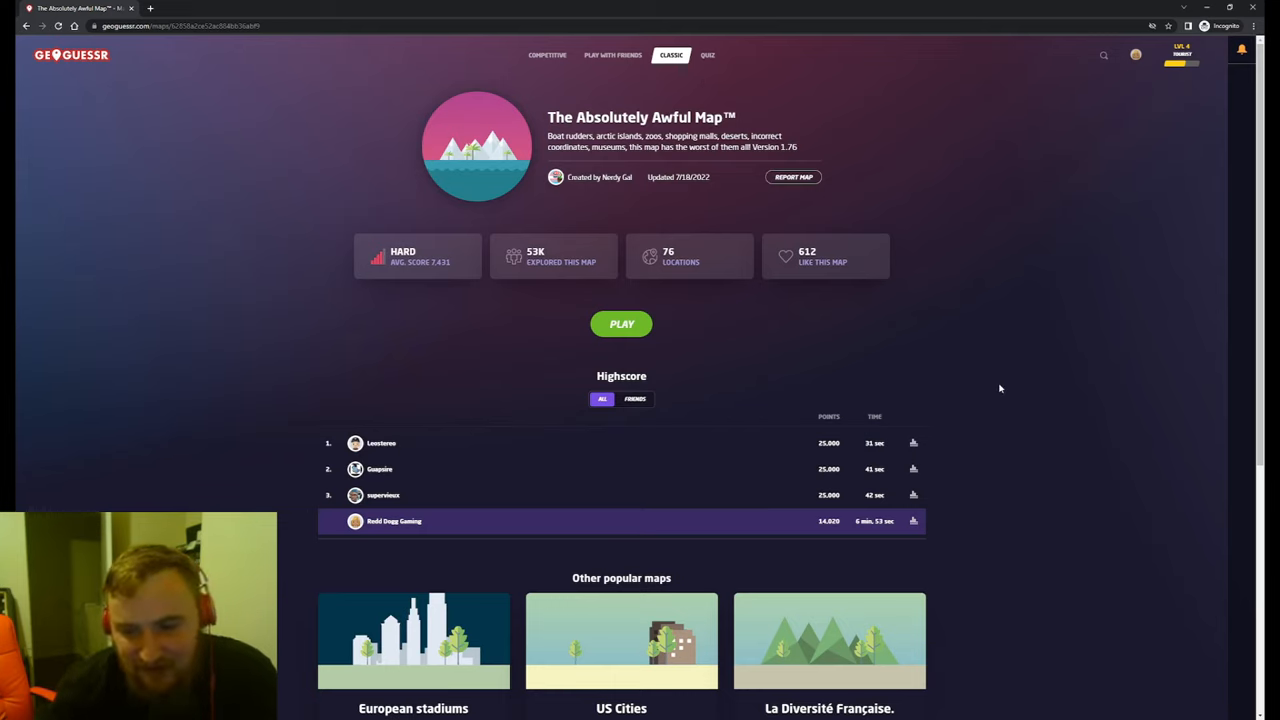